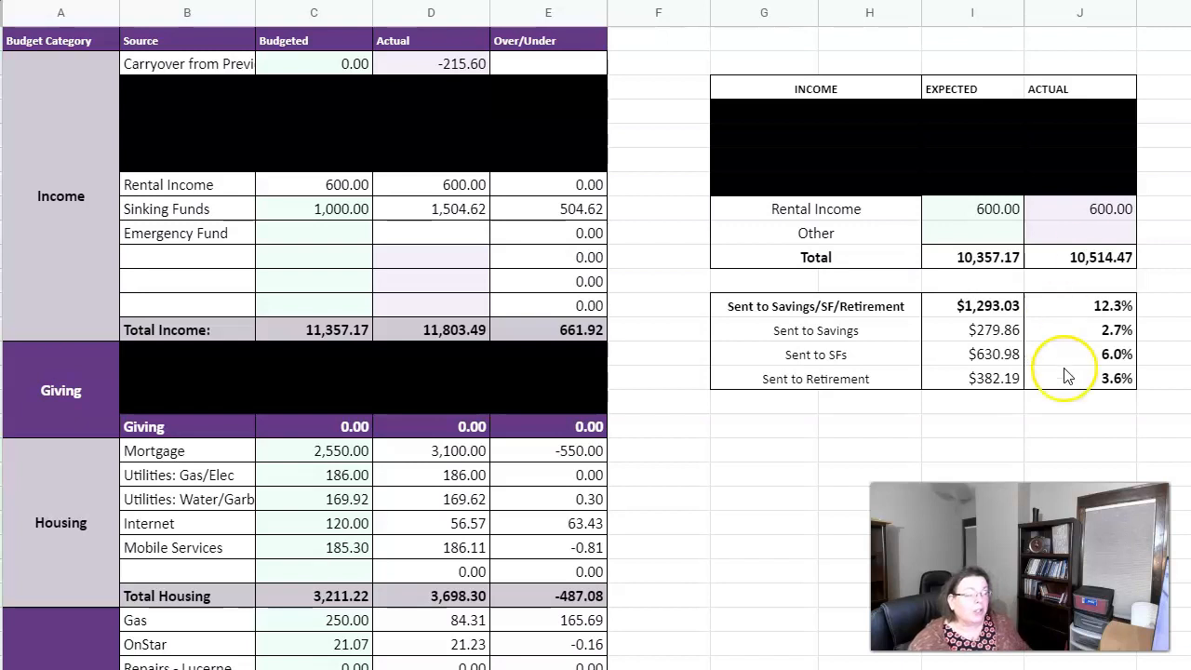
pyautogui.moveTo(673, 472)
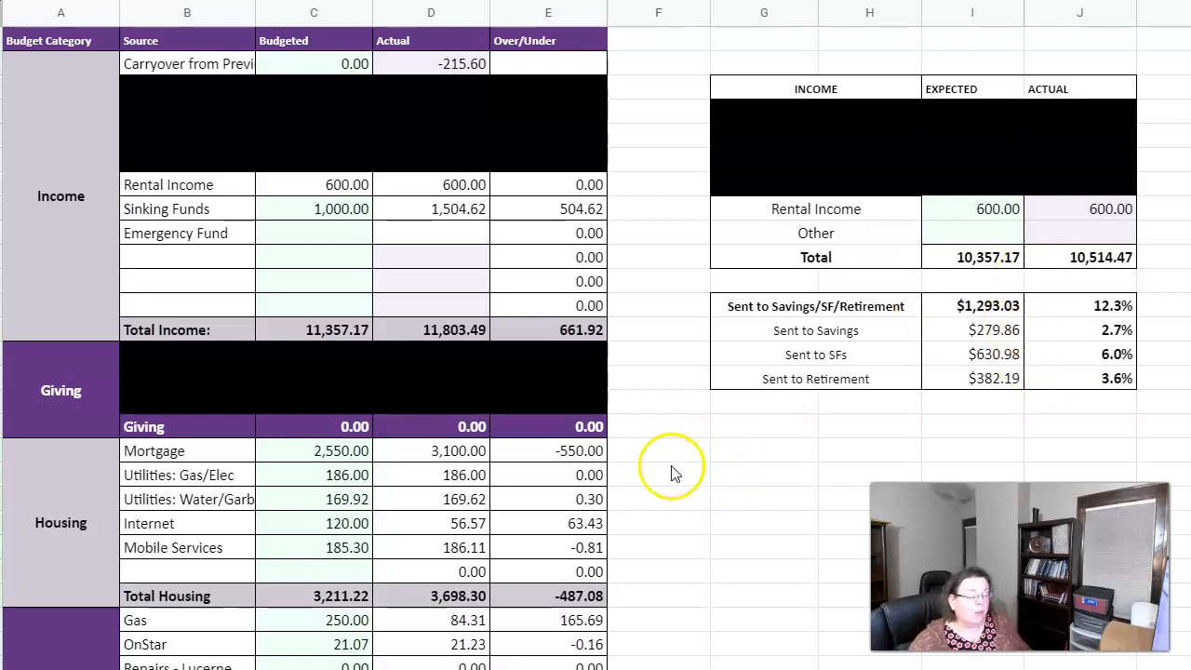
pyautogui.moveTo(661, 469)
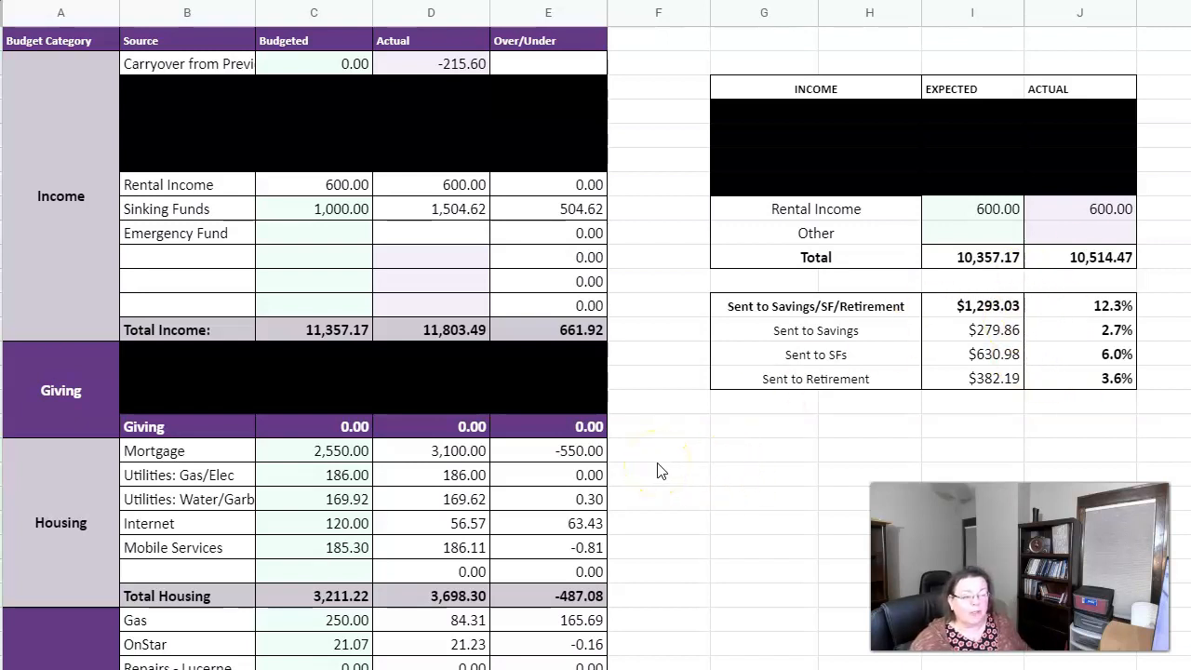
pyautogui.moveTo(409, 112)
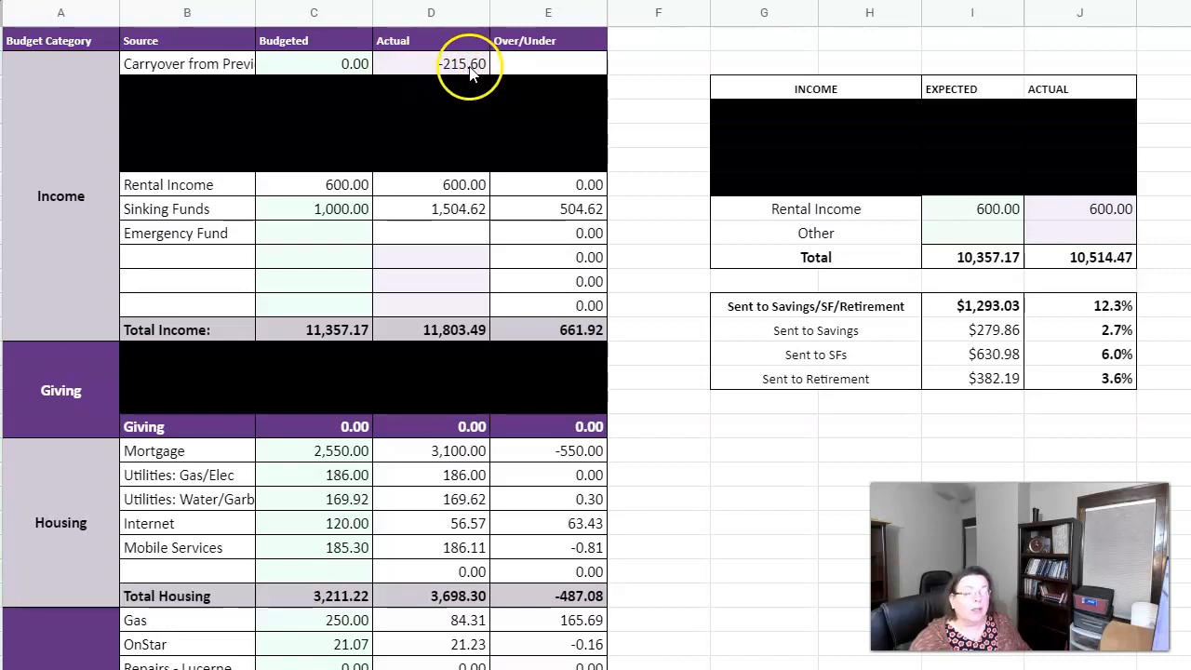
# Step: Enter -215.60 and scroll down to the Transportation, Food, Kiddos and Pets categories, with food 414.05 over budget
pyautogui.write('-215.60')
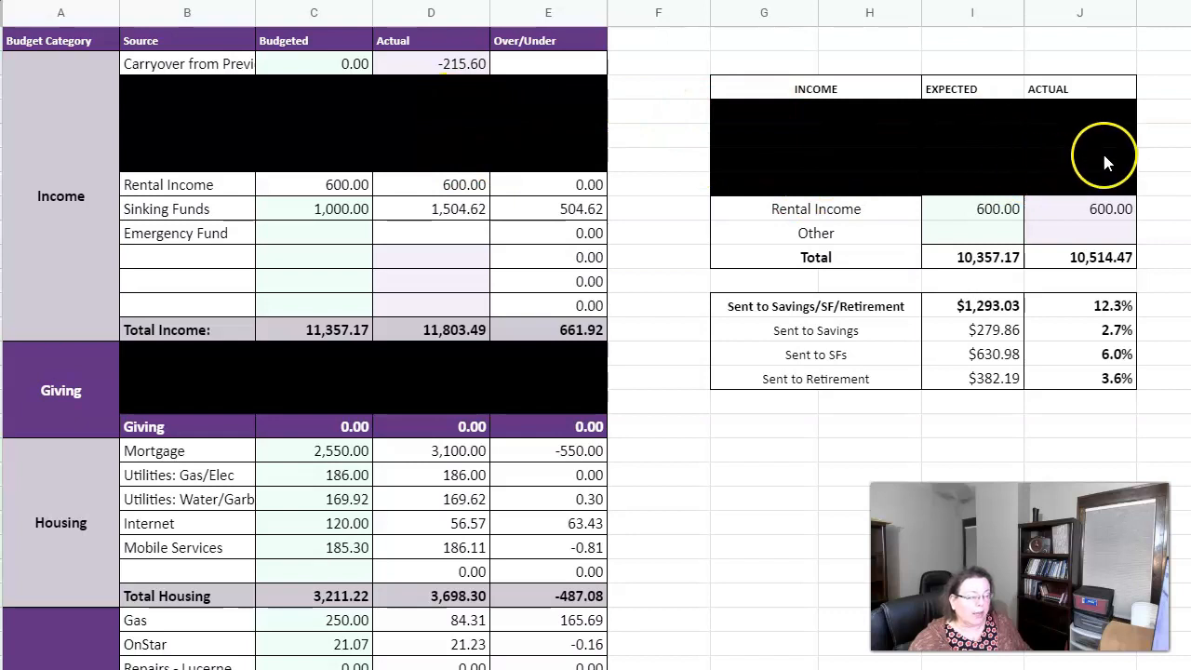
pyautogui.moveTo(996, 149)
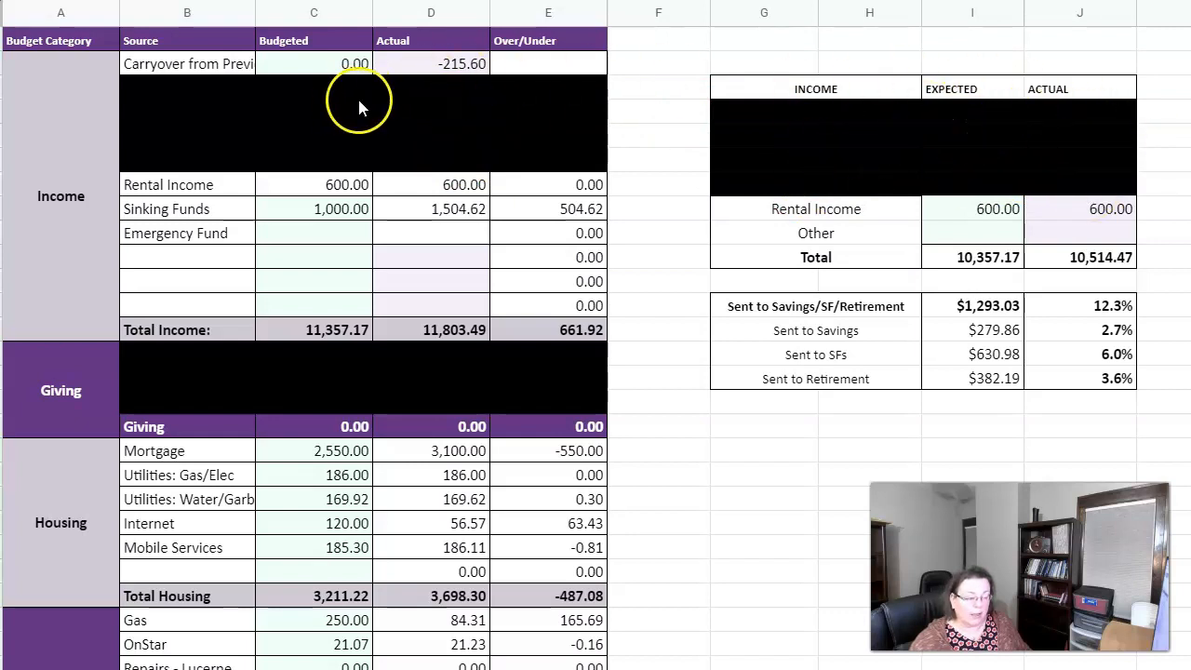
pyautogui.moveTo(1080, 224)
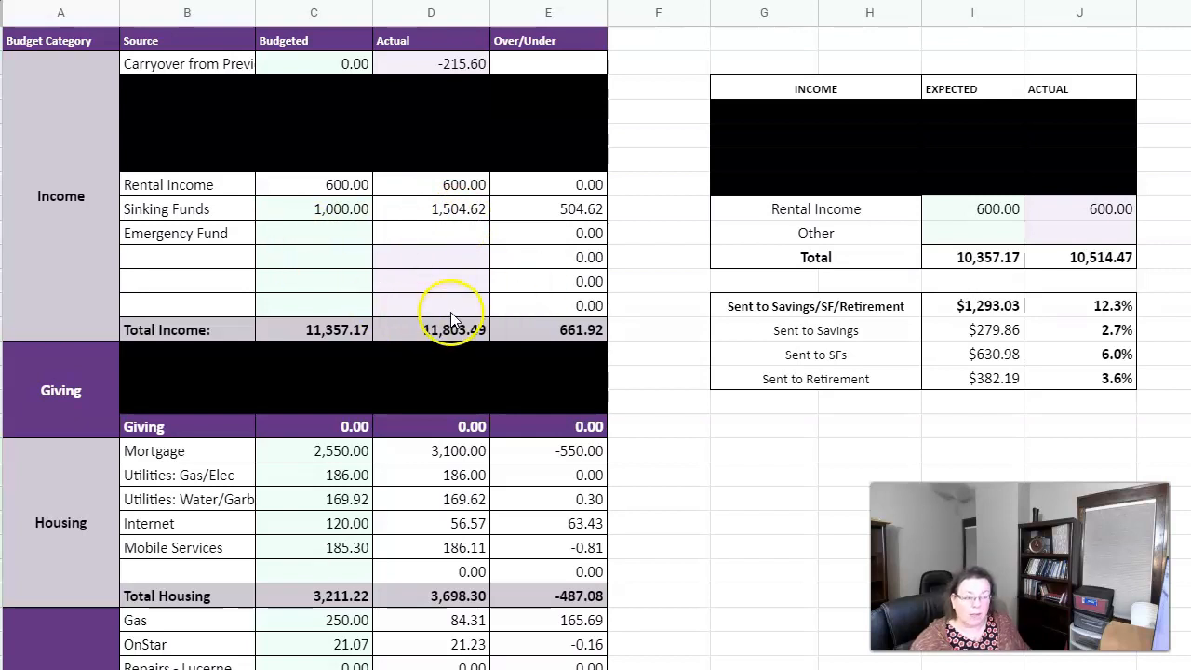
pyautogui.moveTo(428, 344)
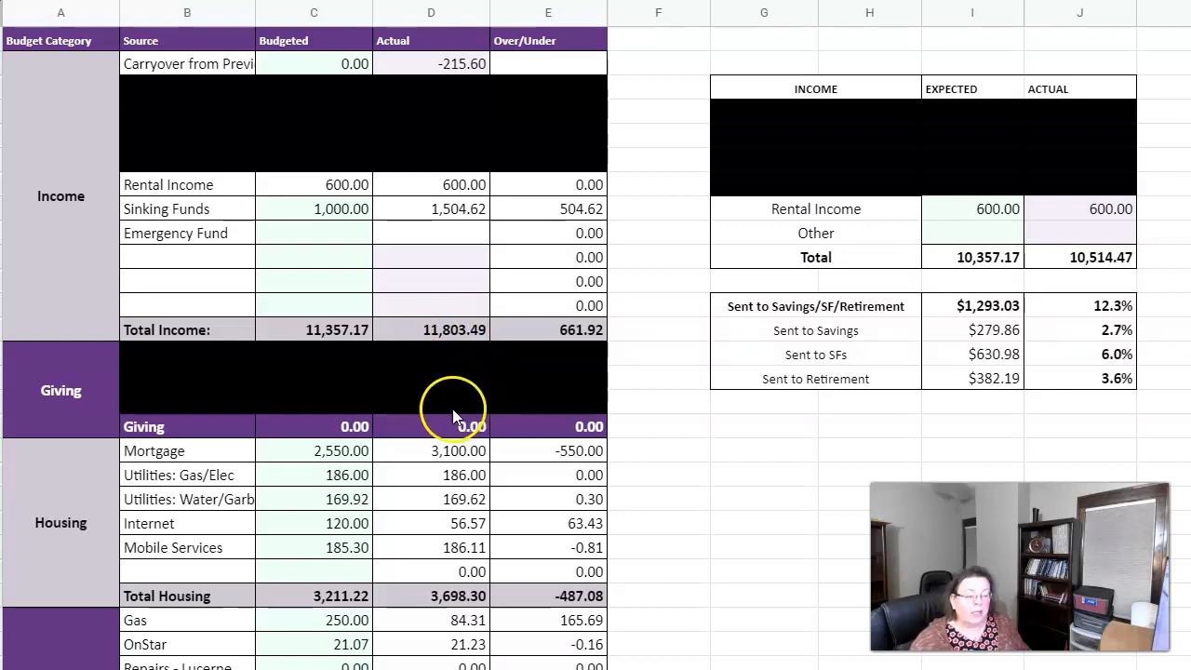
pyautogui.moveTo(405, 426)
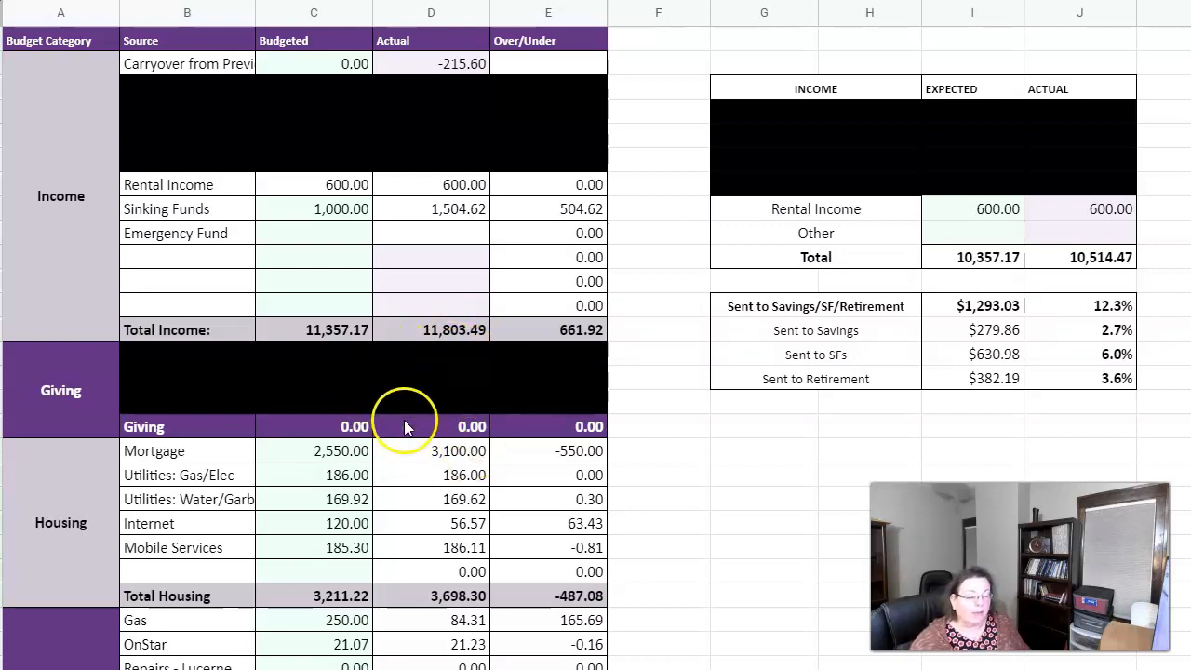
pyautogui.moveTo(437, 426)
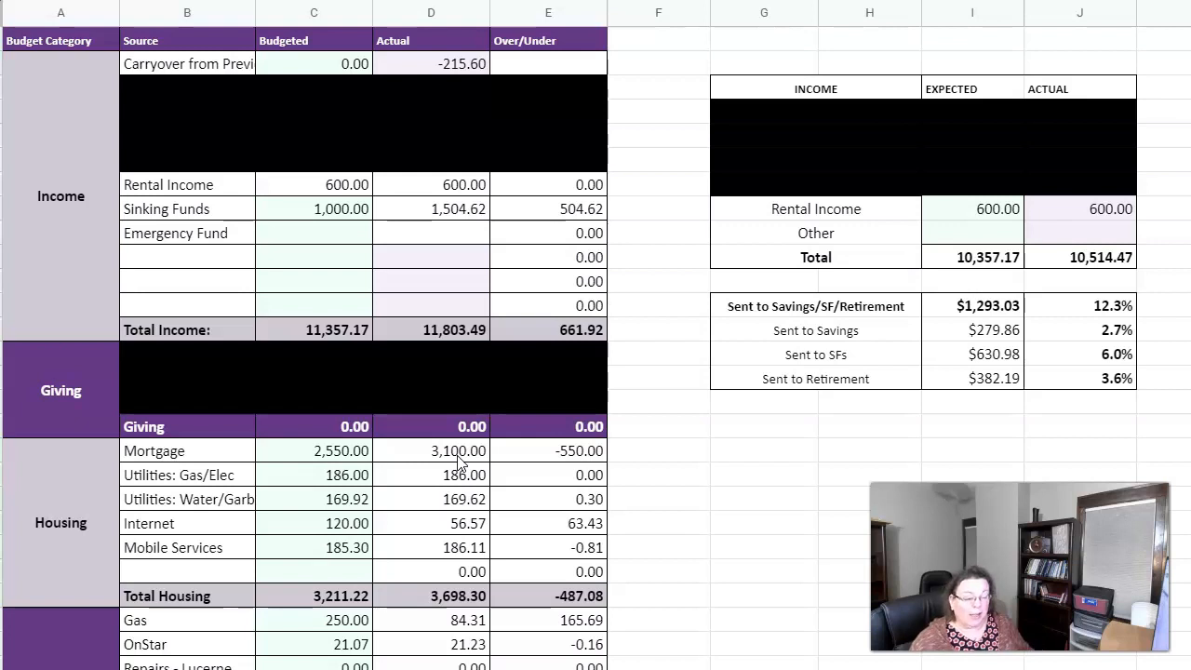
pyautogui.click(457, 465)
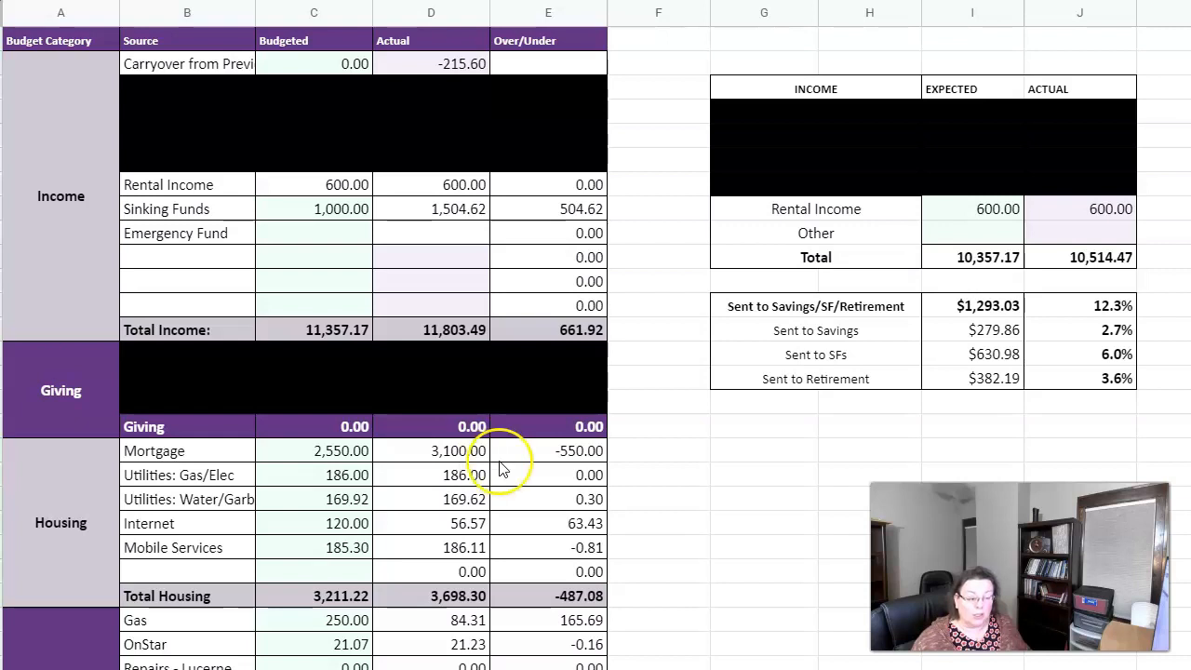
pyautogui.moveTo(405, 460)
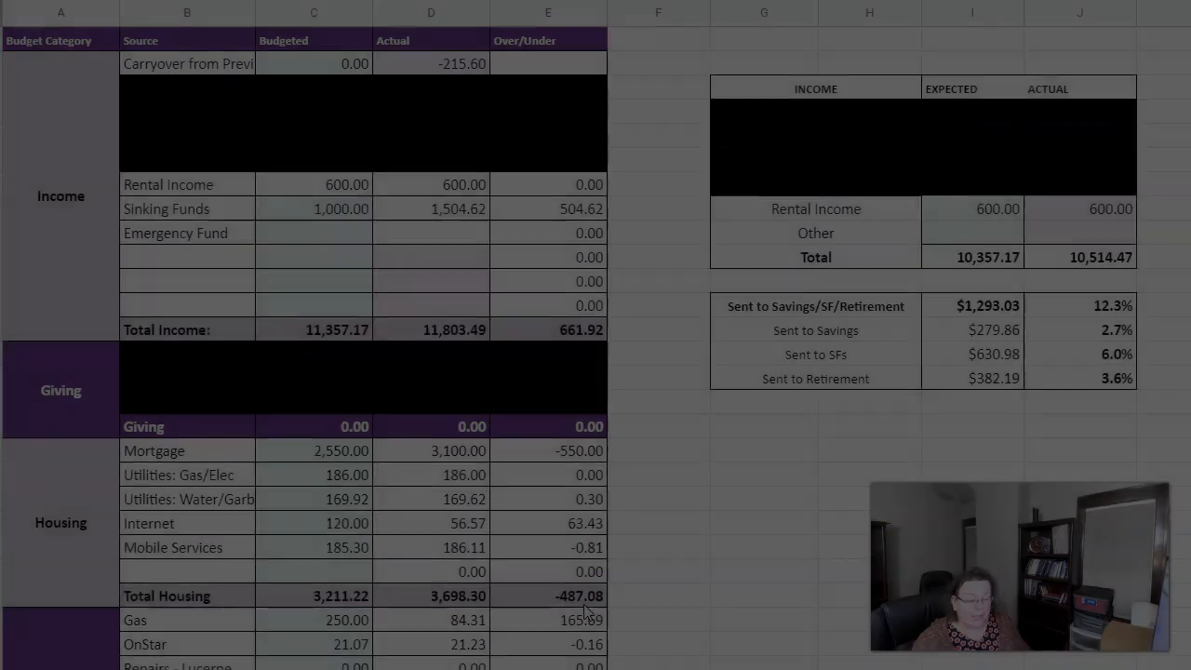
pyautogui.scroll(-3)
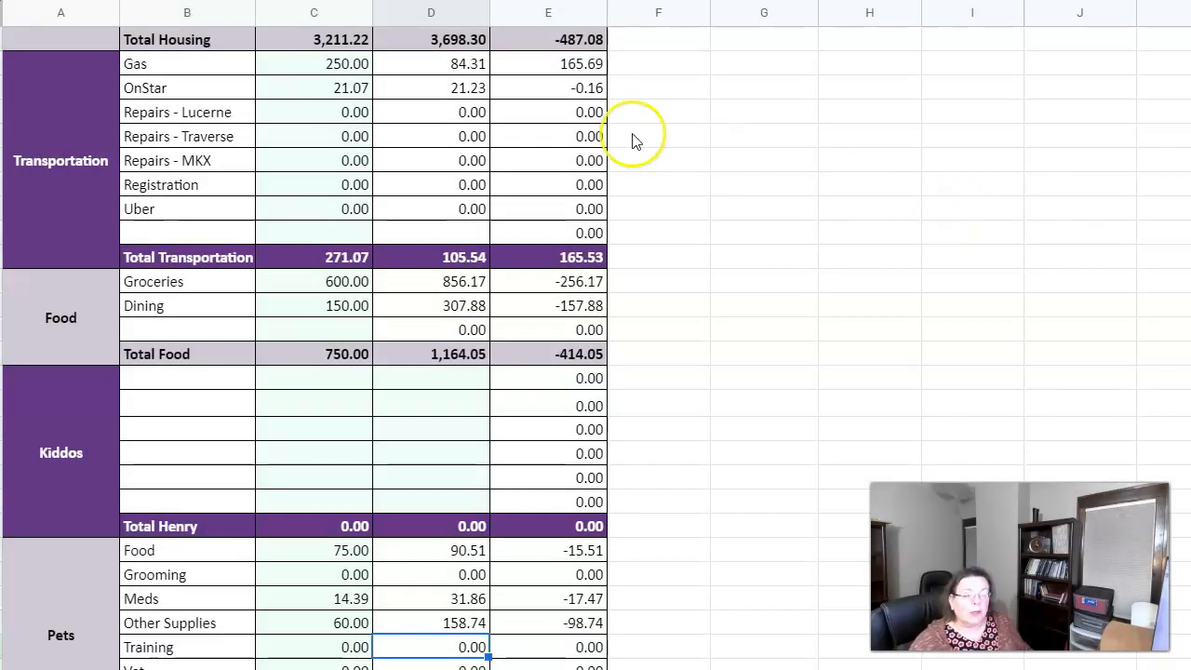
pyautogui.moveTo(456, 78)
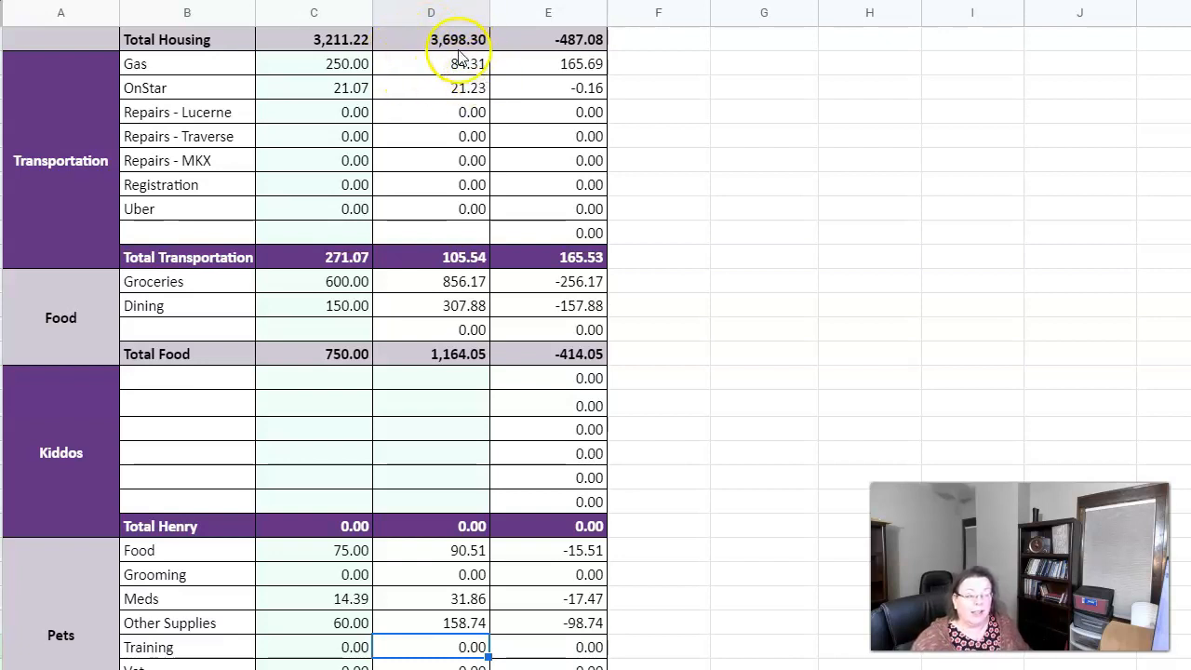
pyautogui.moveTo(500, 104)
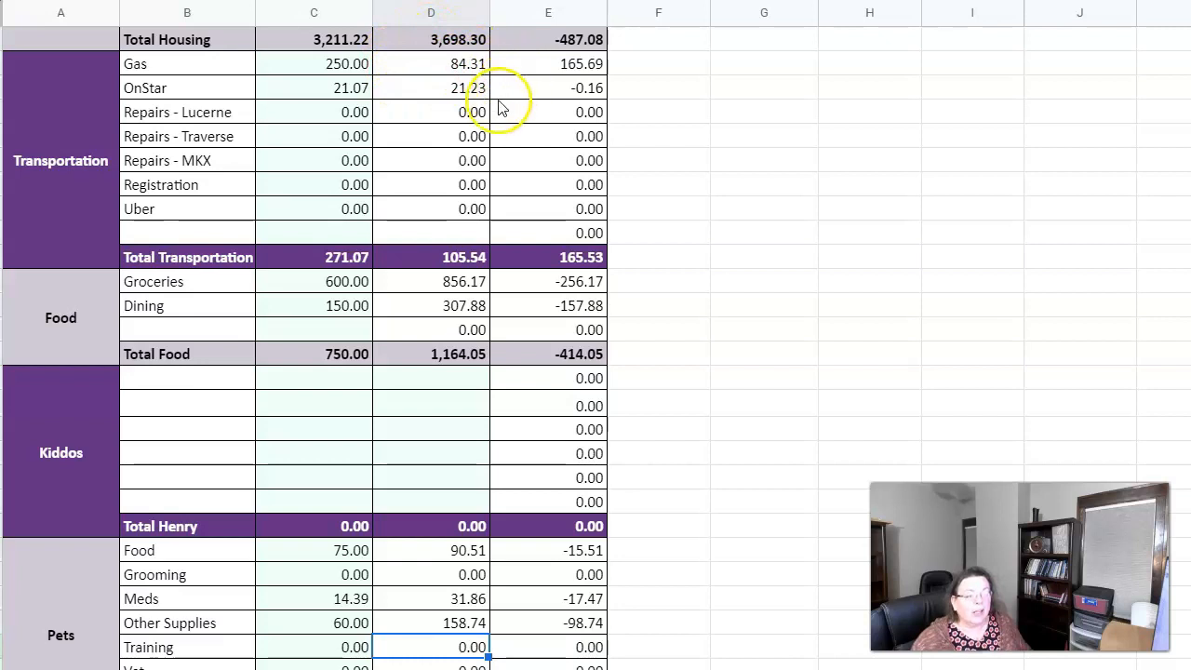
pyautogui.moveTo(475, 269)
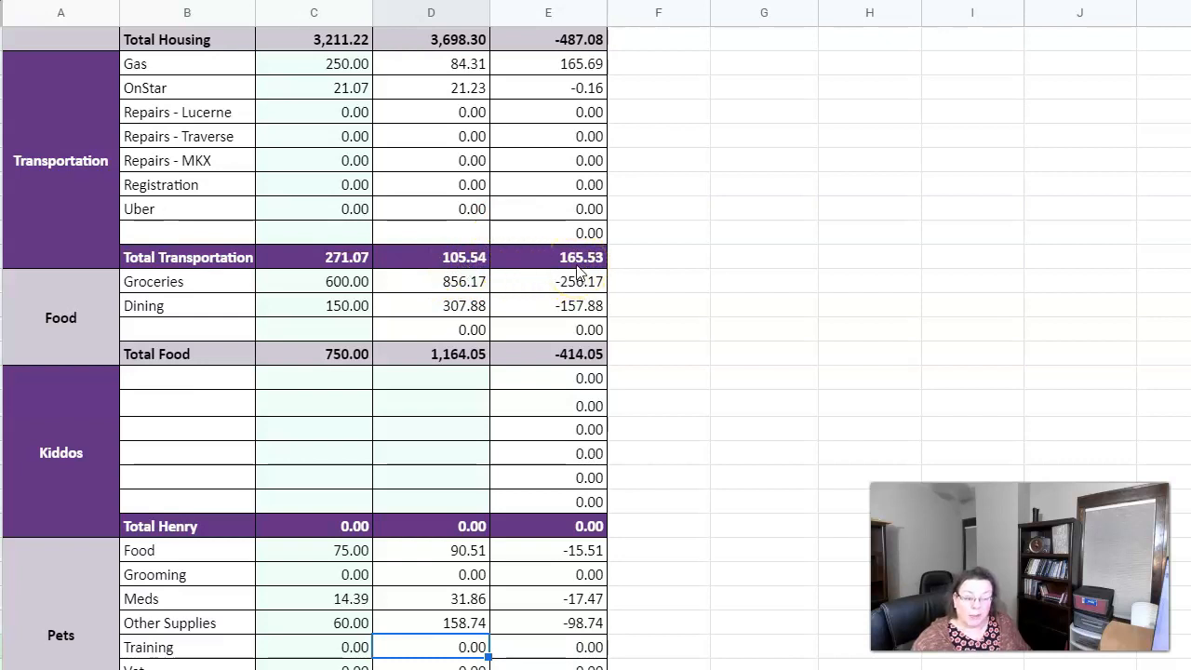
pyautogui.moveTo(679, 456)
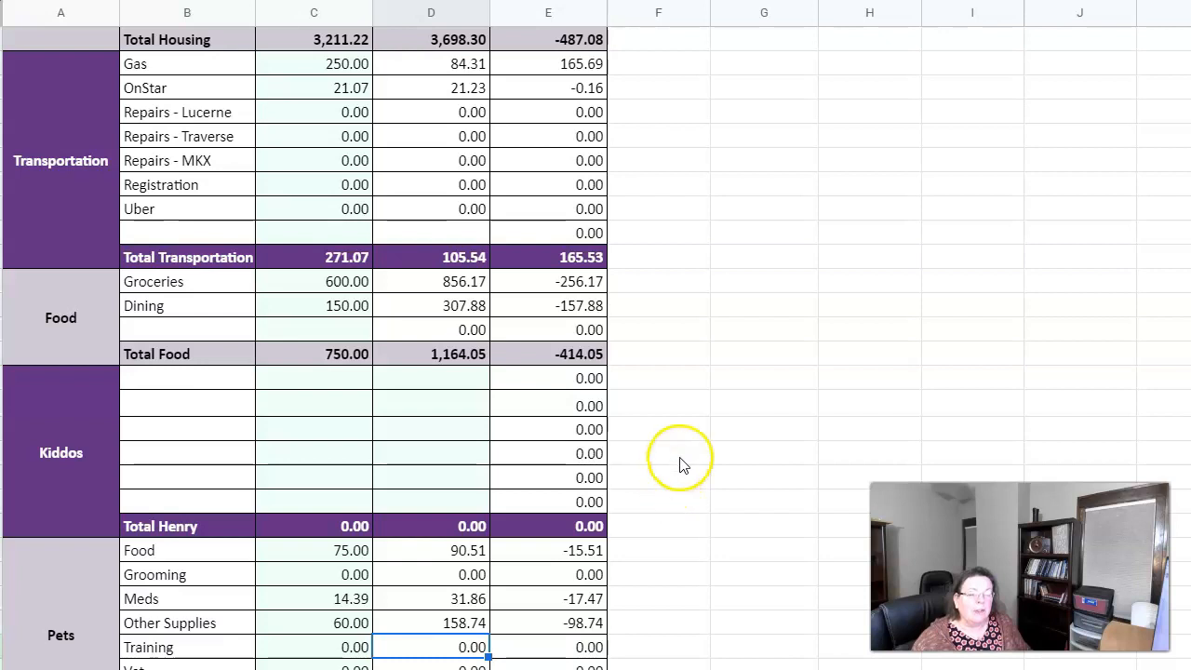
pyautogui.moveTo(466, 376)
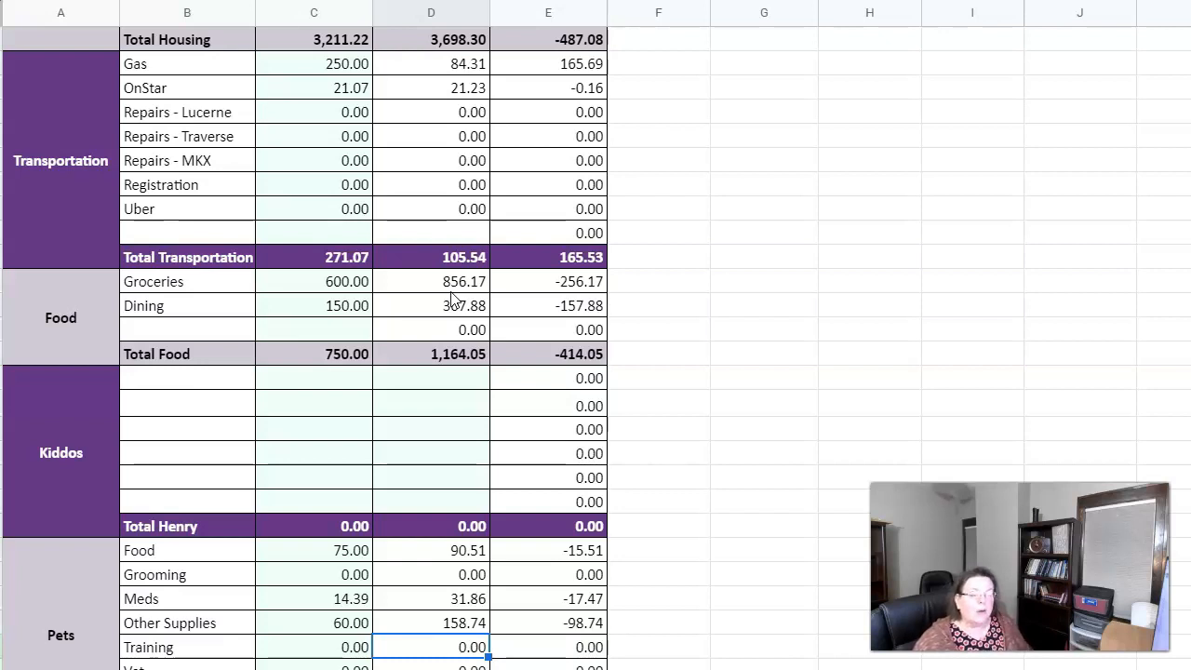
pyautogui.moveTo(456, 296)
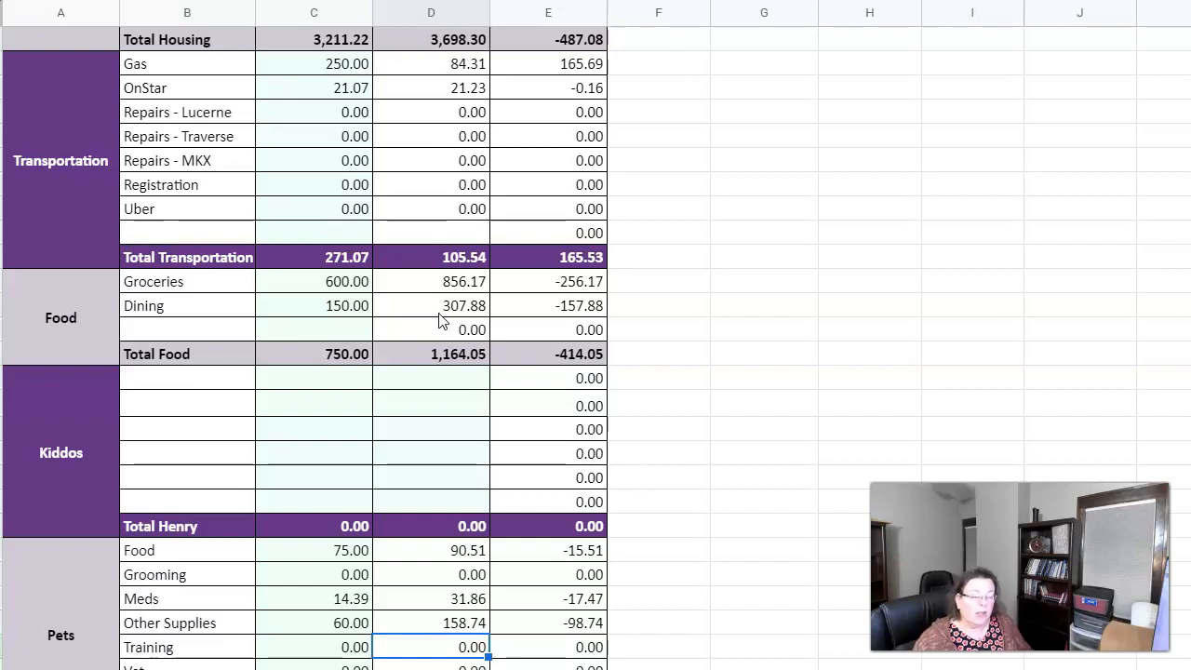
pyautogui.moveTo(480, 331)
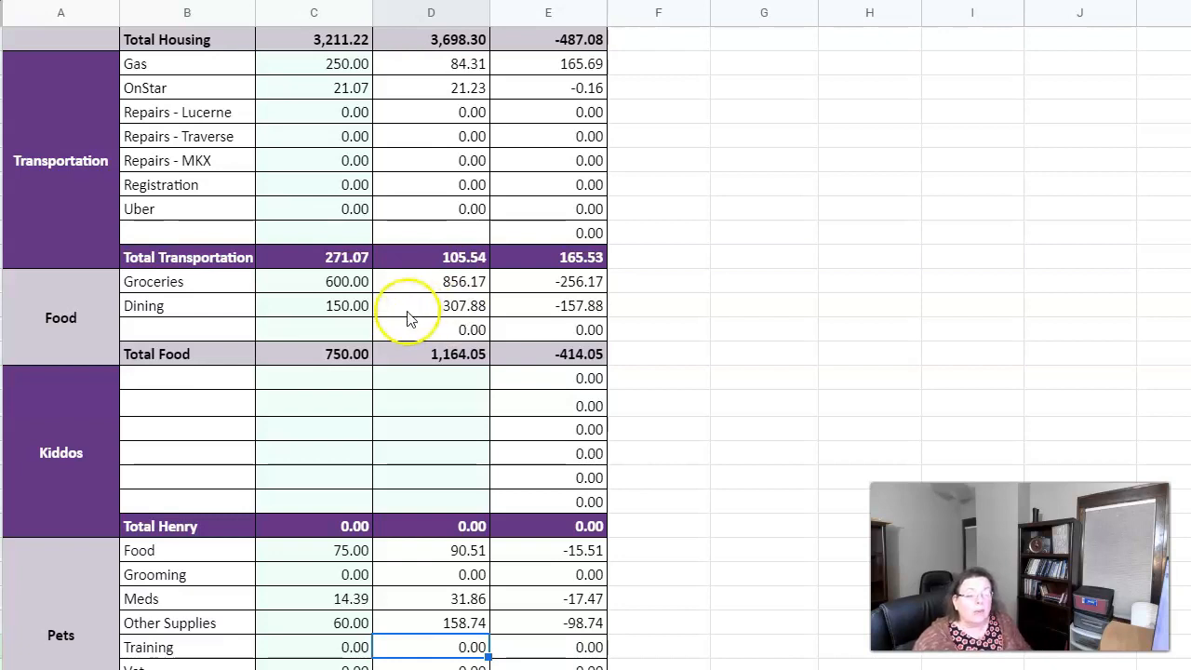
pyautogui.moveTo(514, 324)
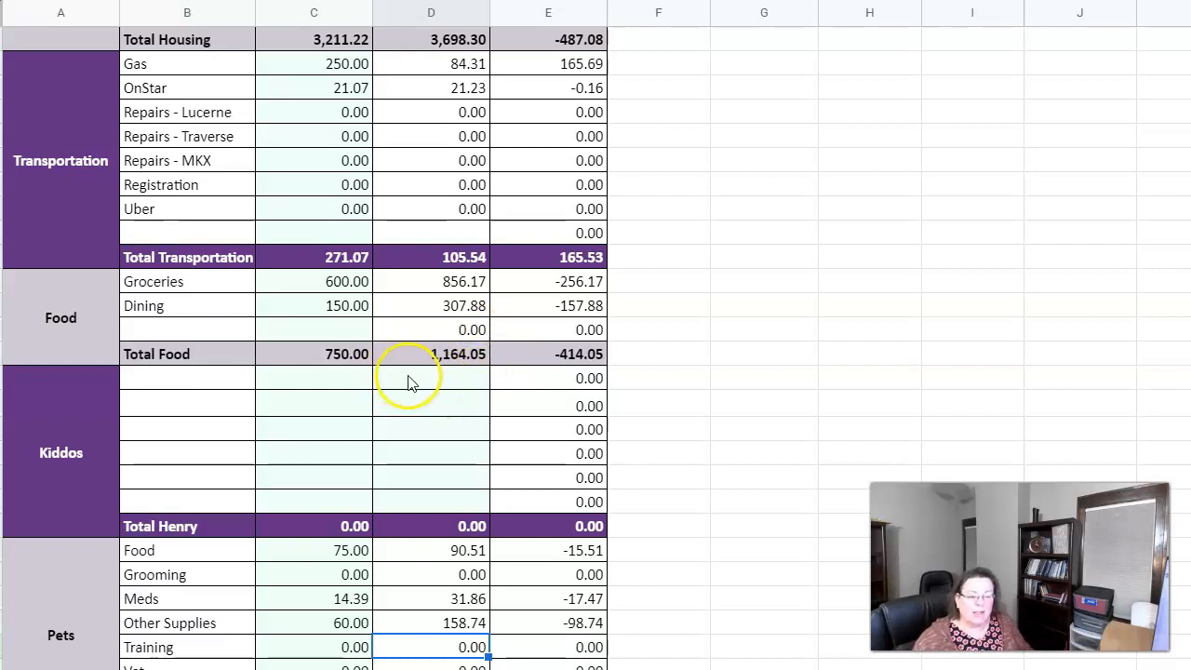
pyautogui.moveTo(454, 372)
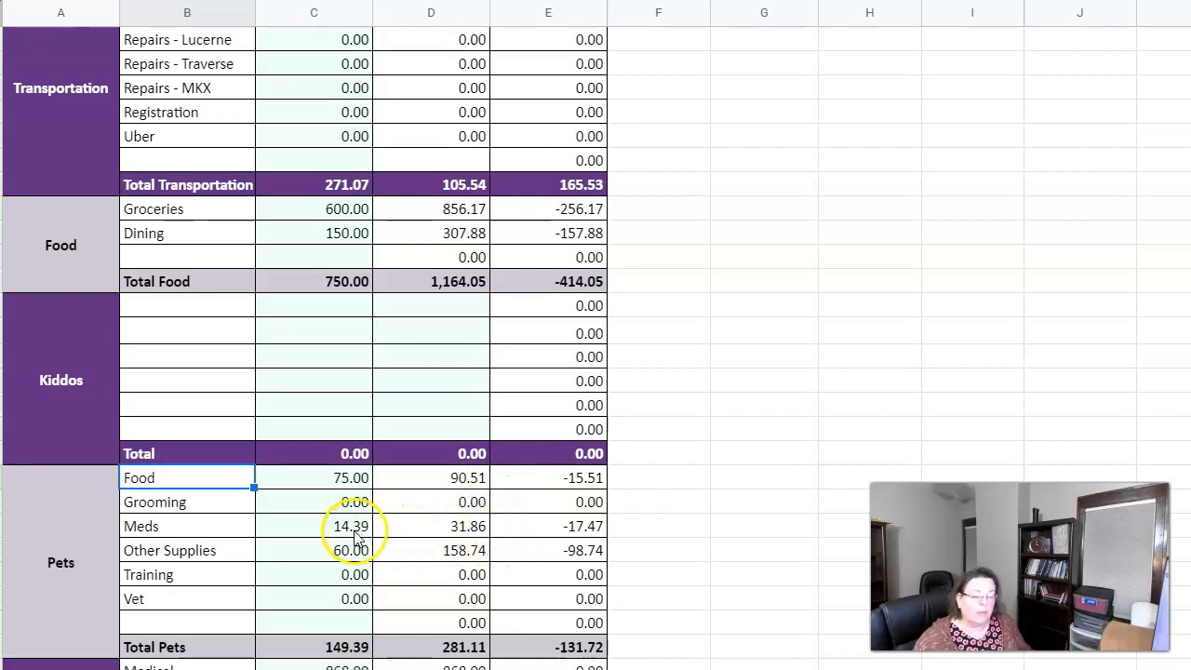
pyautogui.moveTo(465, 540)
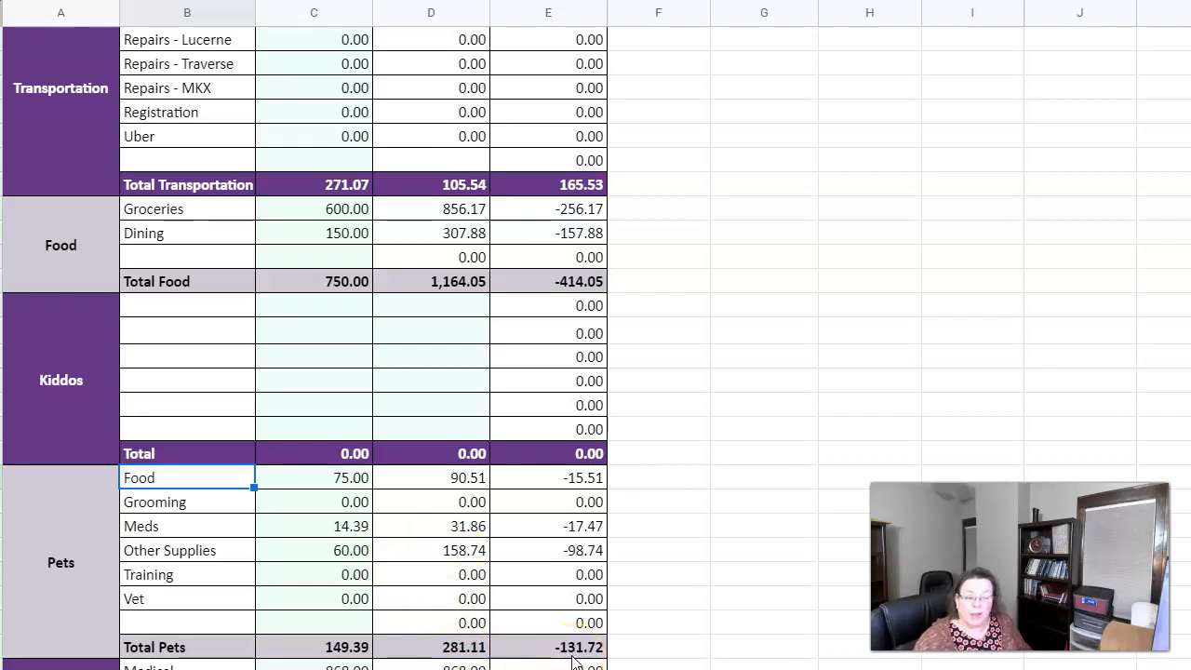
pyautogui.scroll(-3)
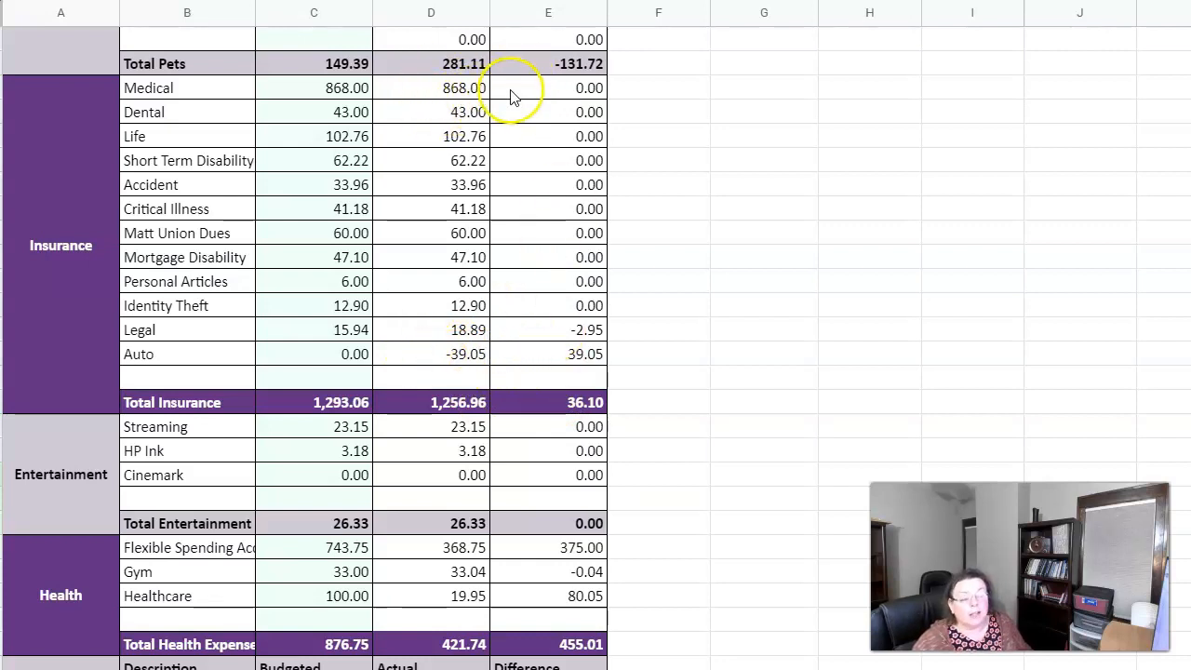
pyautogui.moveTo(493, 102)
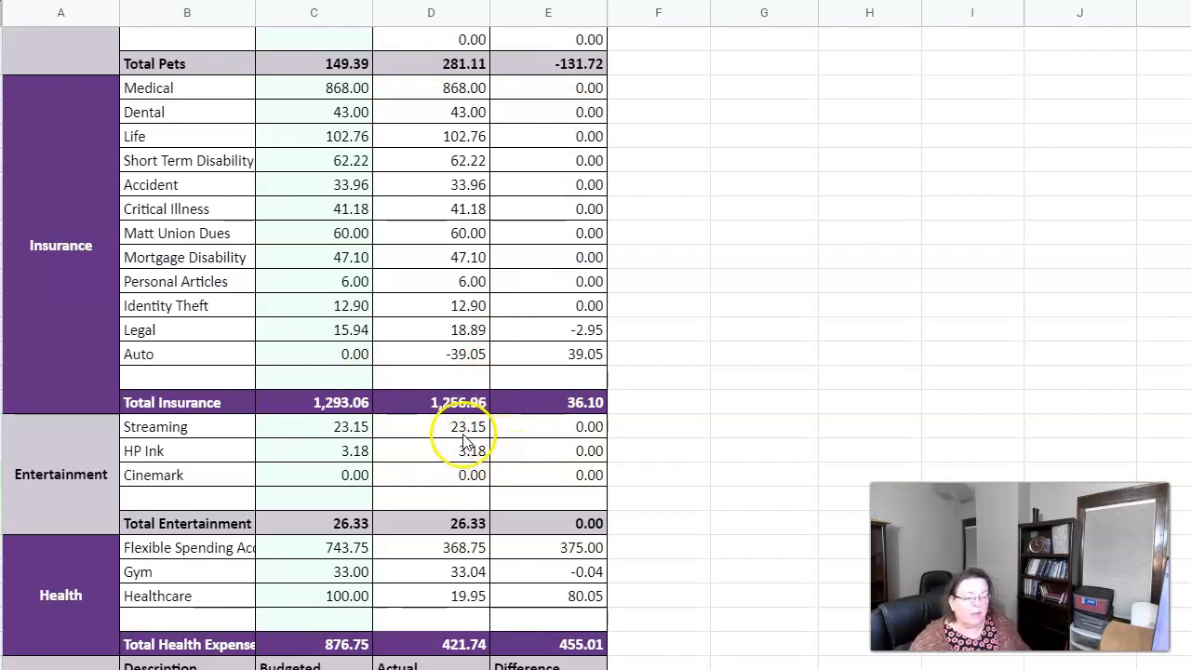
pyautogui.moveTo(466, 462)
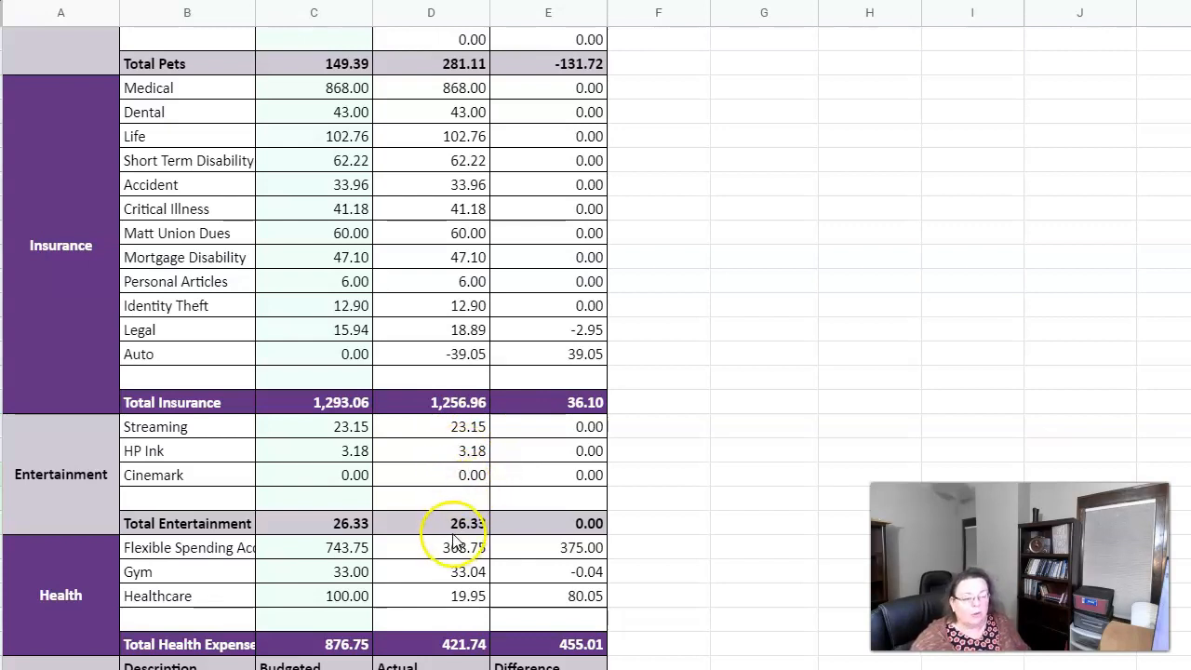
pyautogui.moveTo(438, 536)
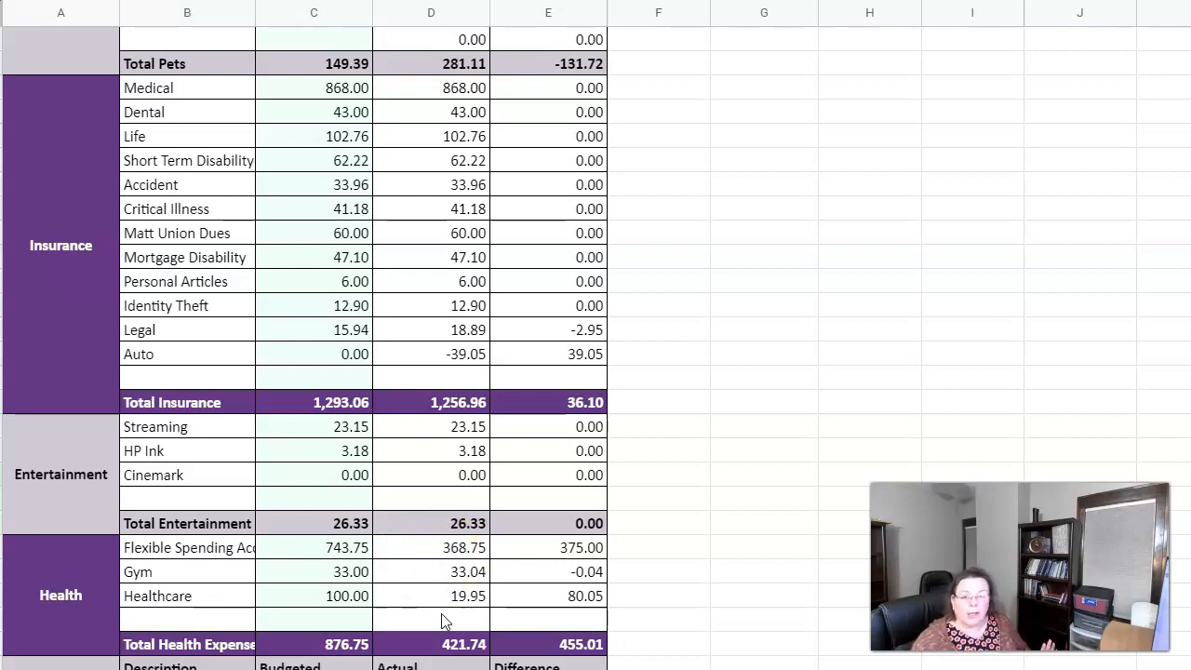
pyautogui.click(548, 547)
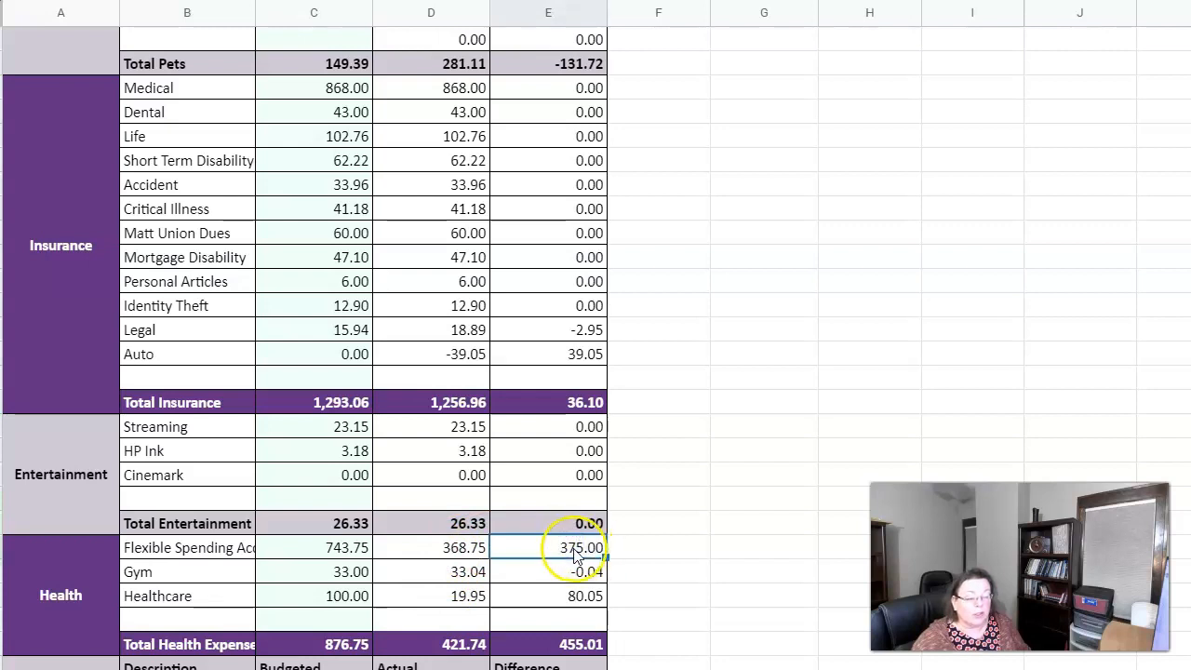
pyautogui.click(431, 547)
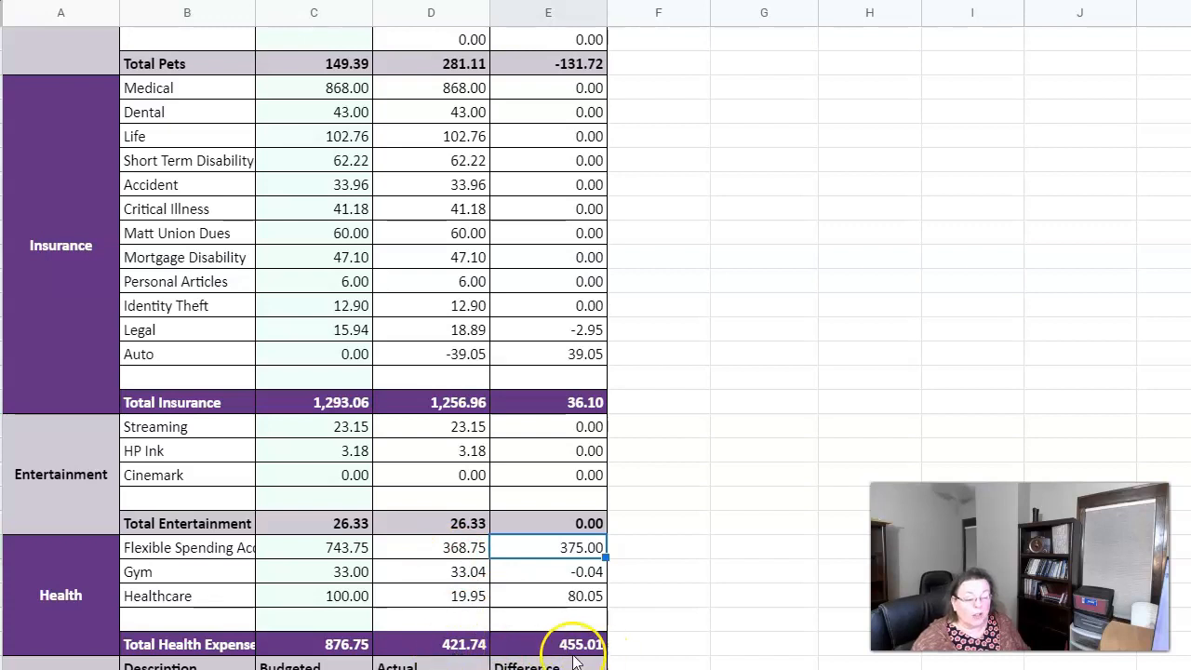
pyautogui.scroll(-3)
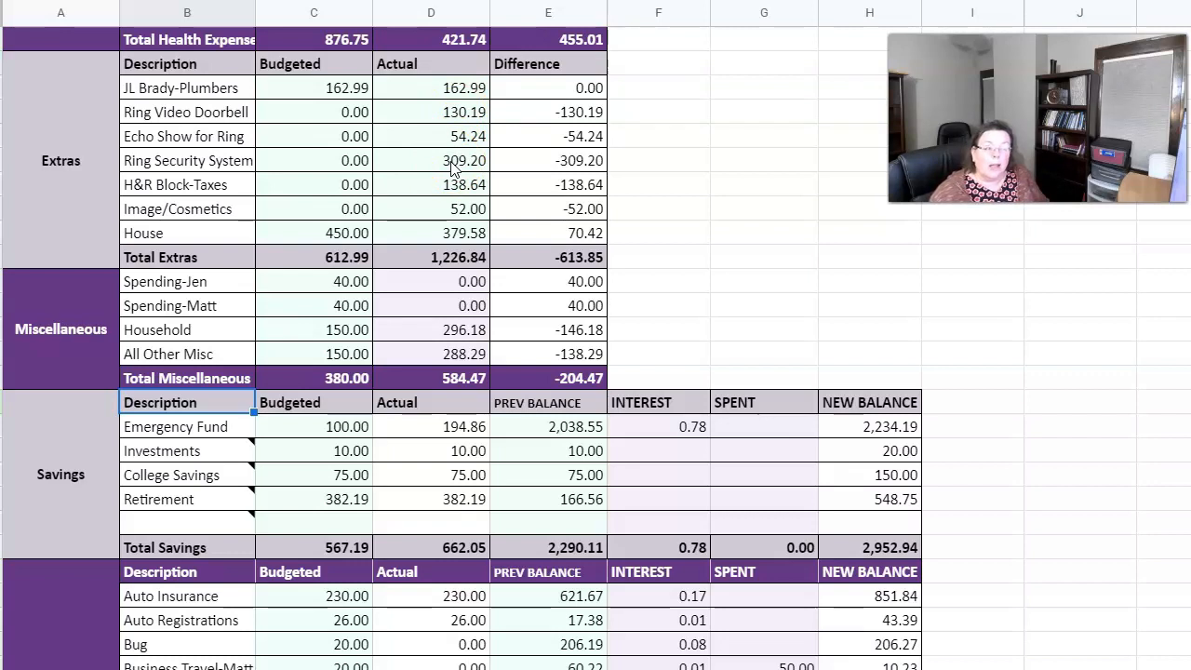
pyautogui.click(454, 160)
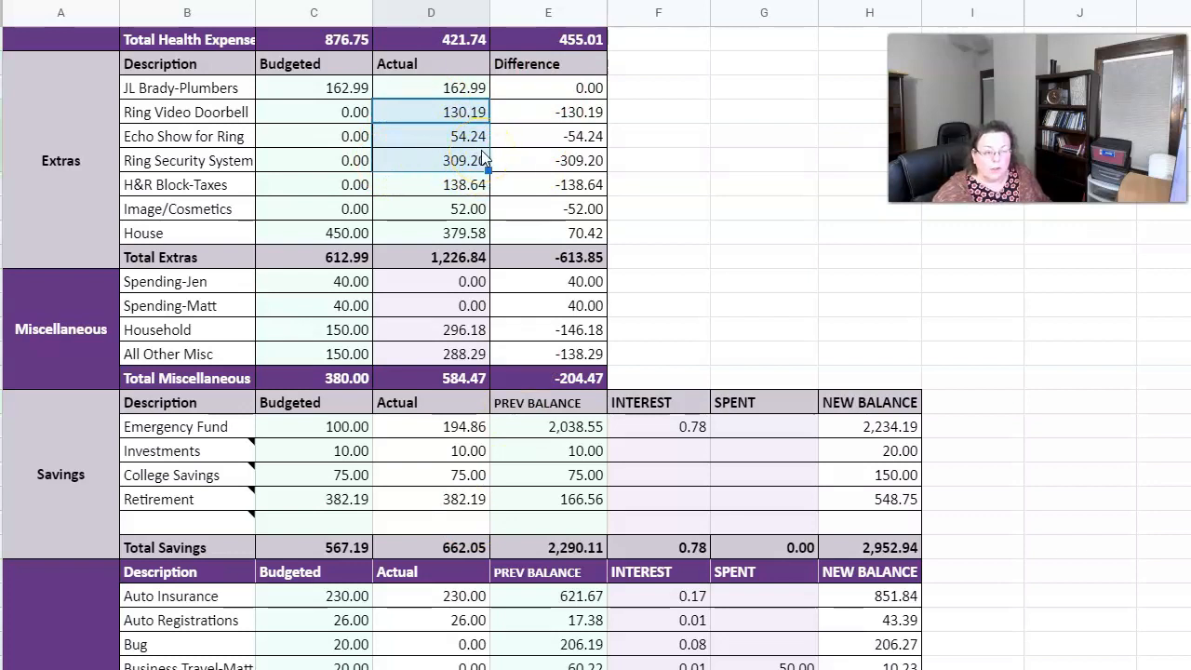
pyautogui.click(431, 184)
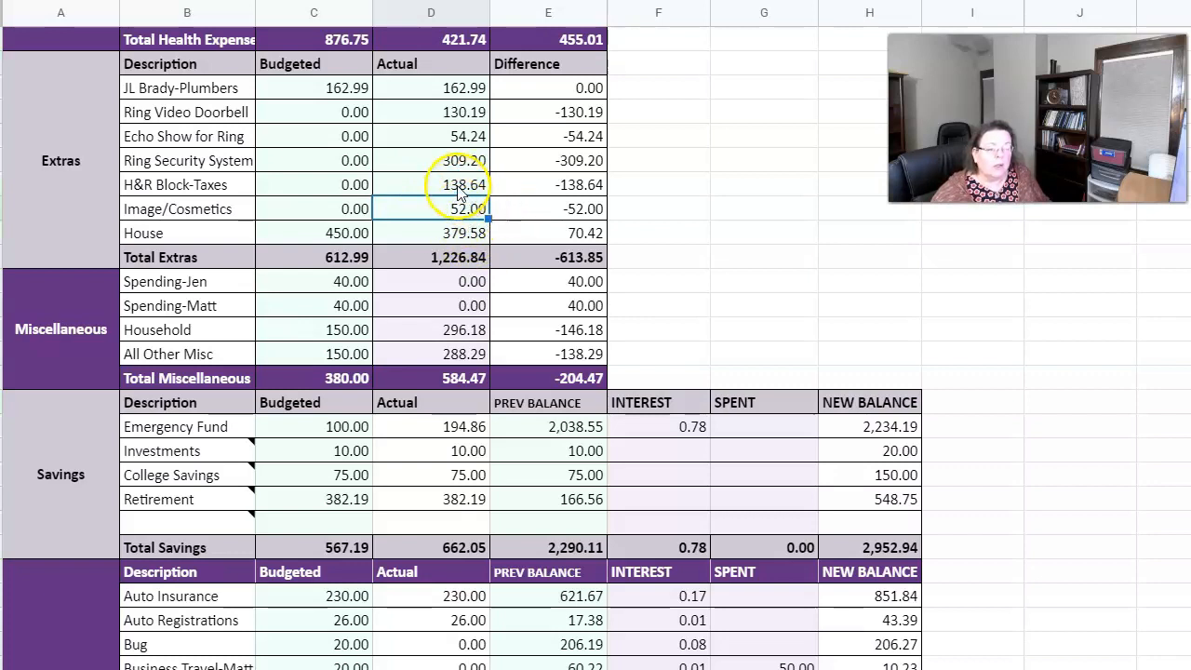
pyautogui.click(456, 208)
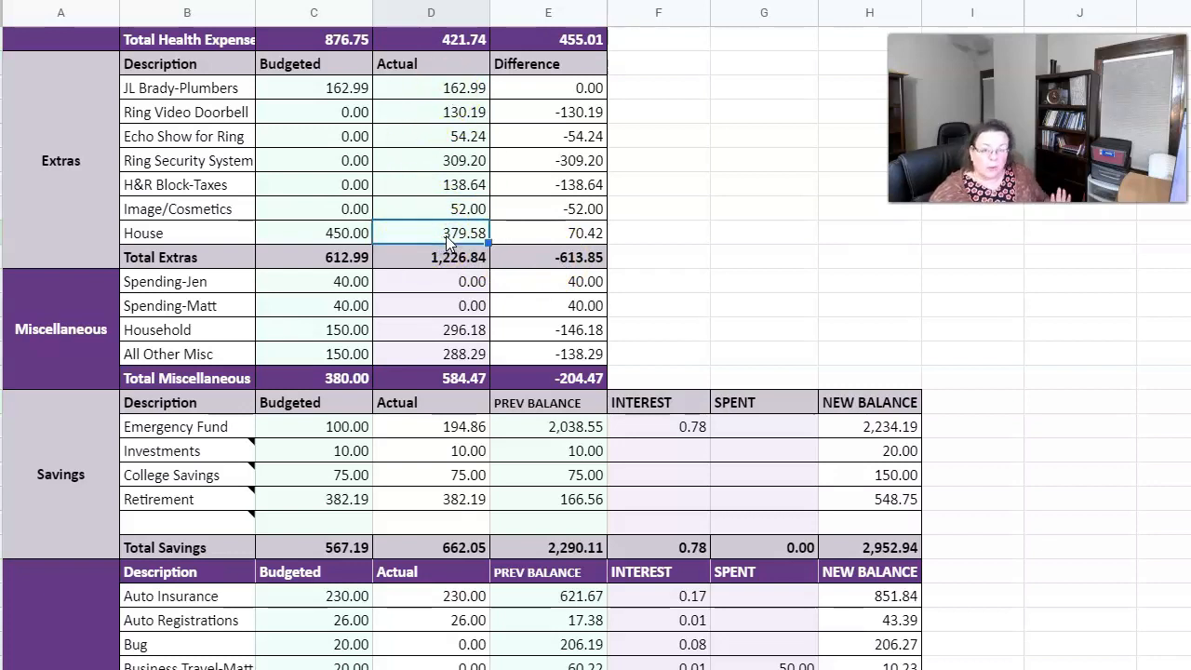
pyautogui.click(431, 111)
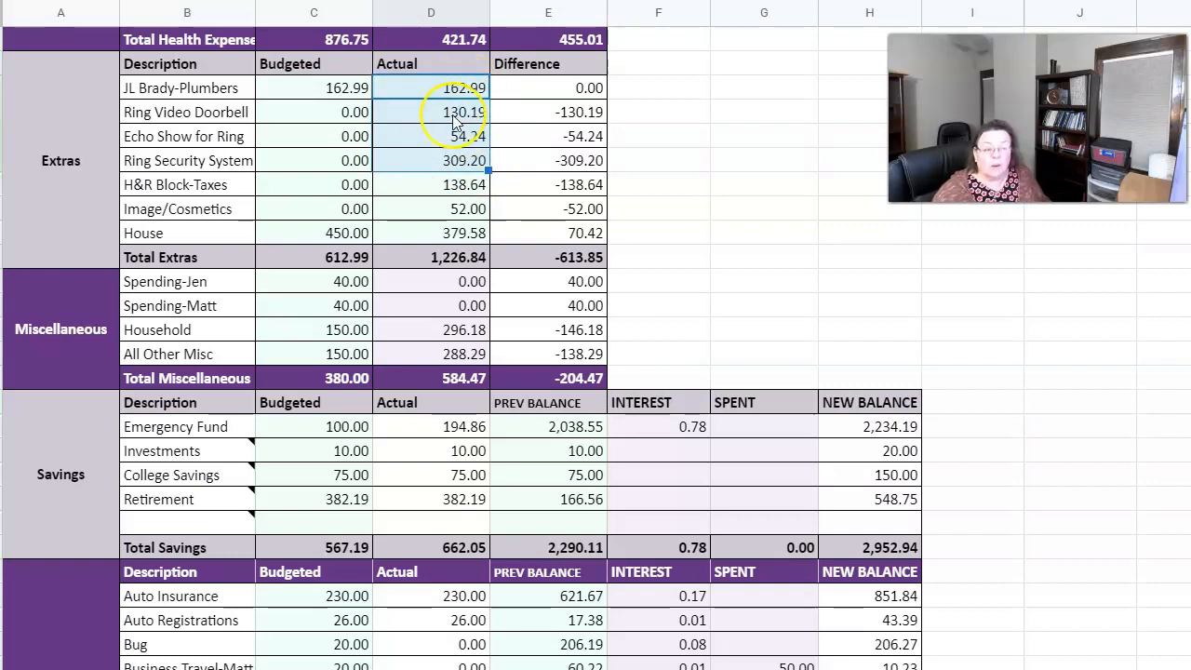
pyautogui.moveTo(461, 167)
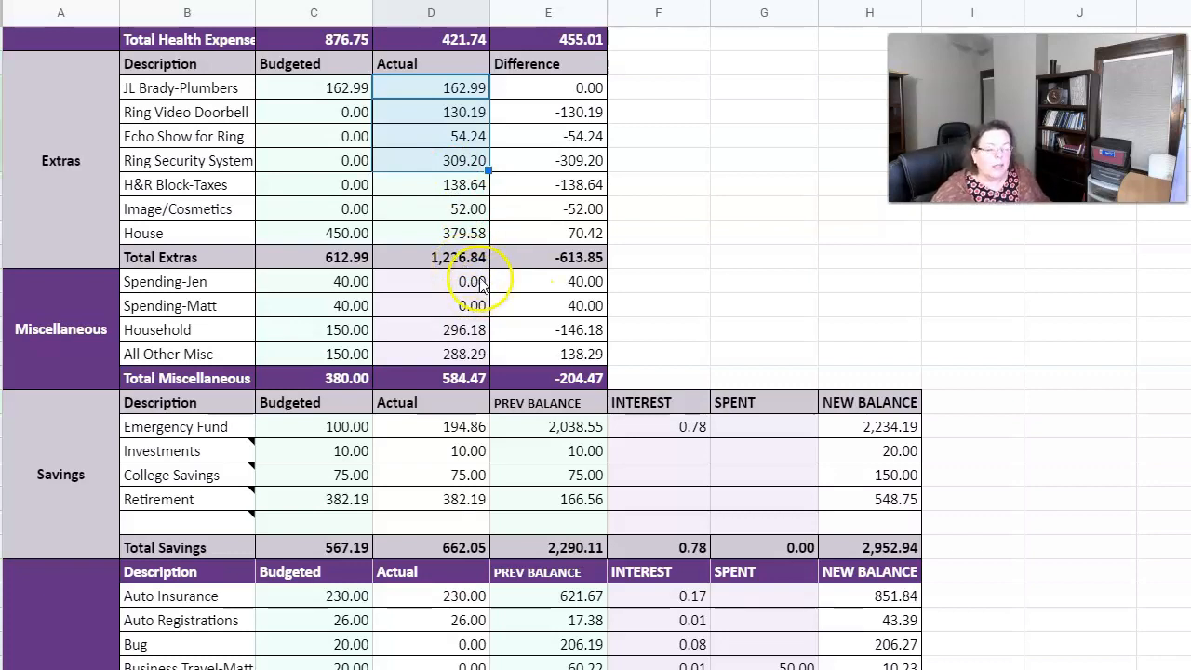
pyautogui.moveTo(465, 325)
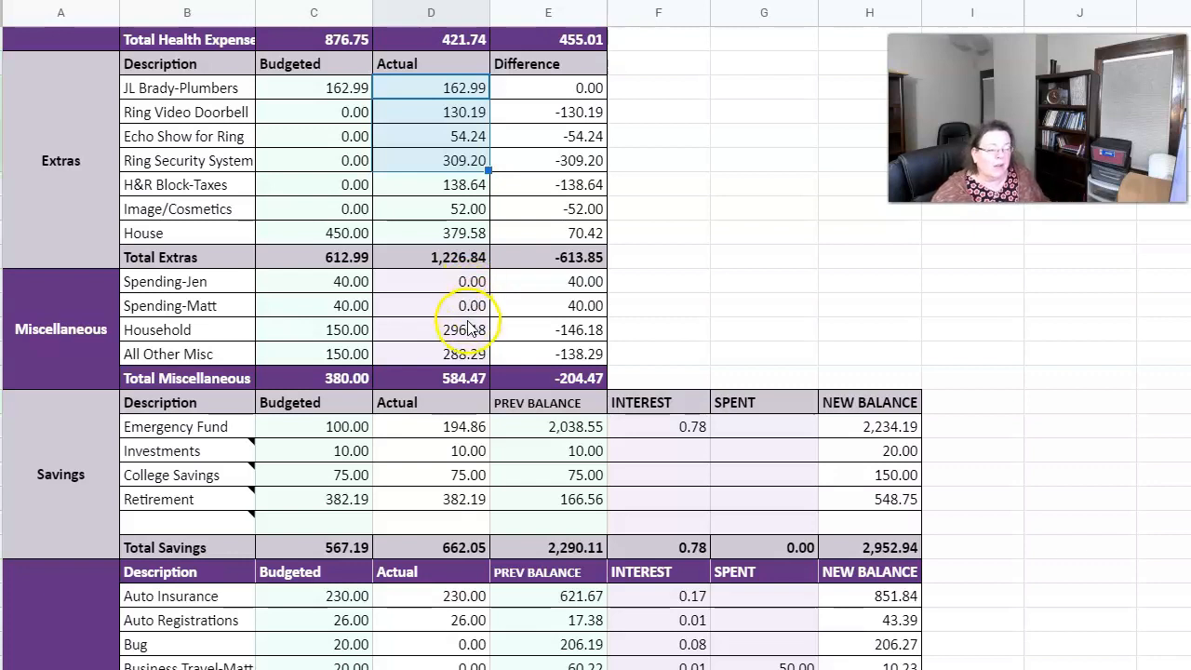
pyautogui.moveTo(429, 330)
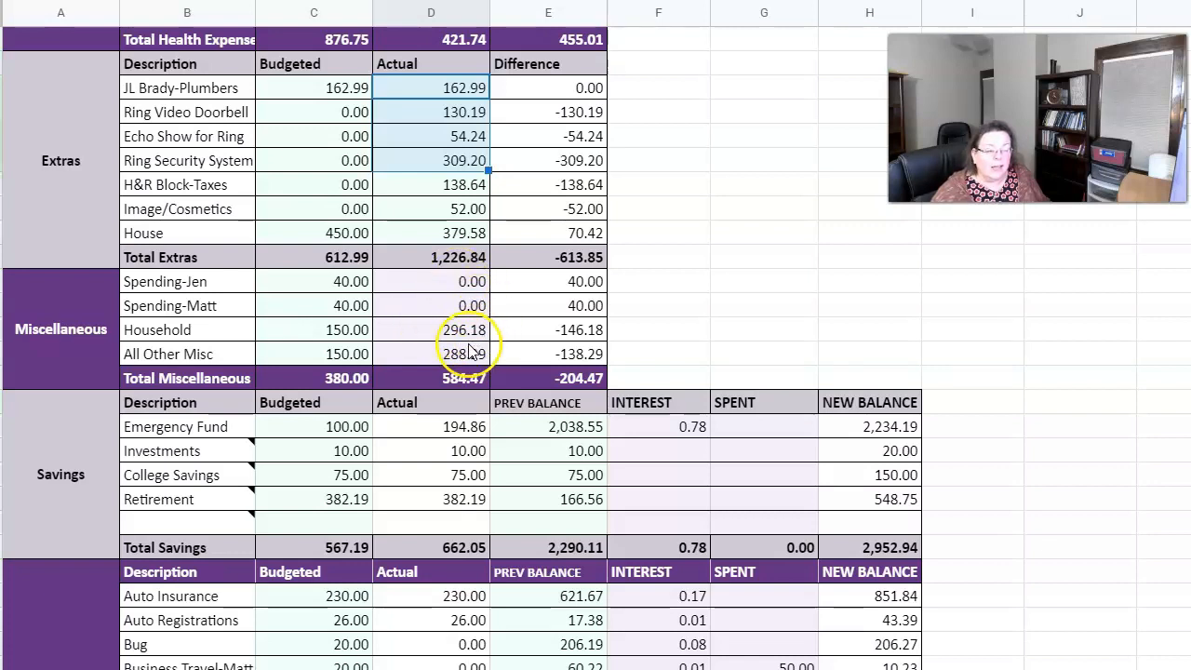
pyautogui.moveTo(437, 372)
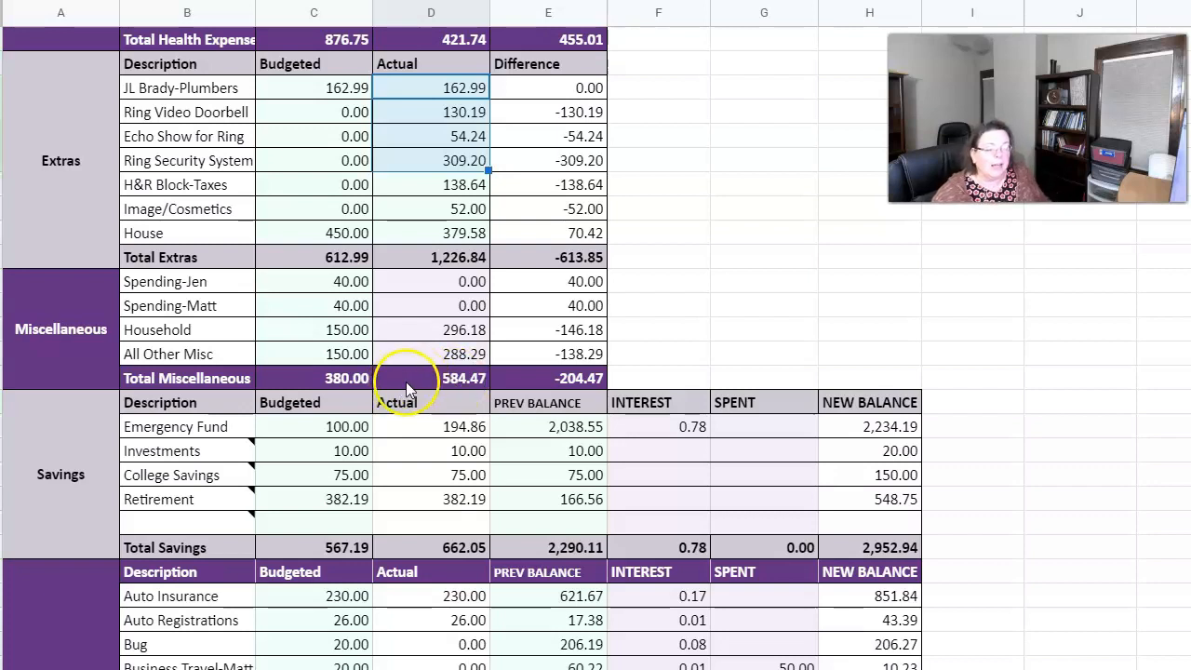
pyautogui.moveTo(566, 389)
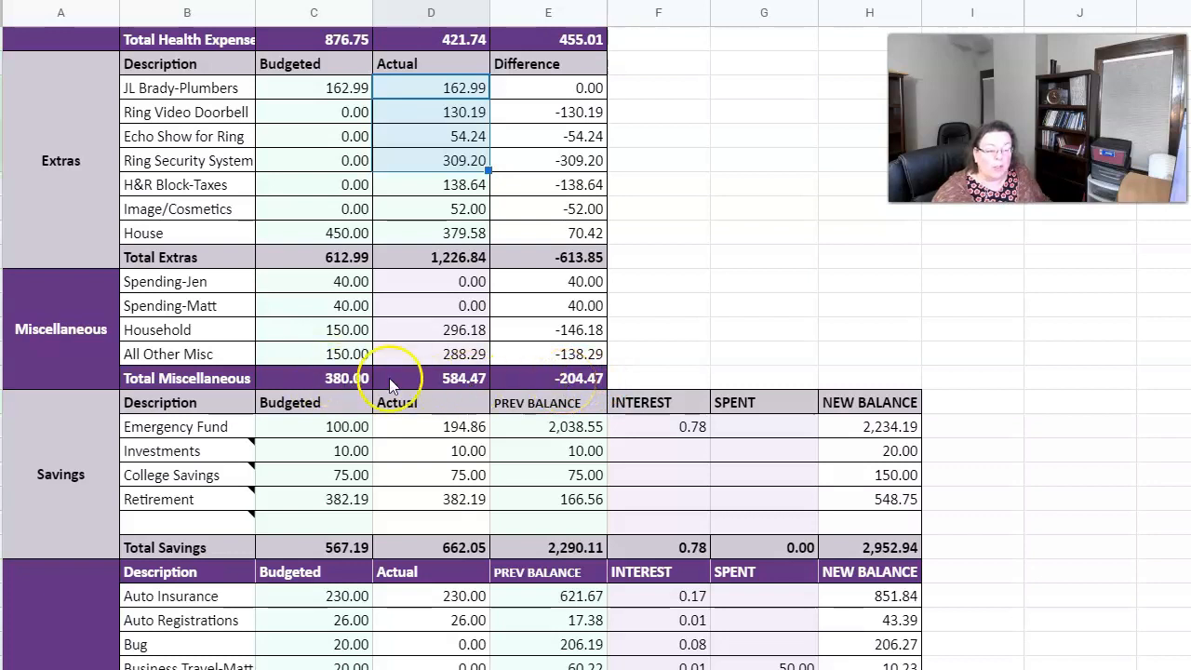
pyautogui.moveTo(480, 363)
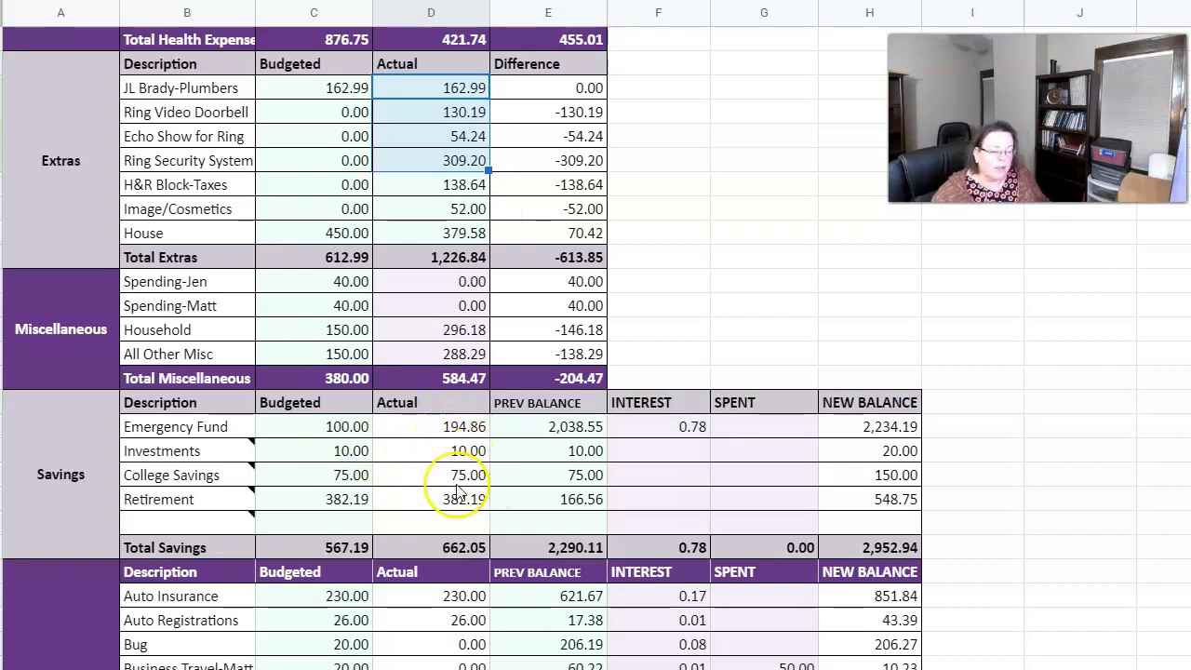
pyautogui.moveTo(447, 514)
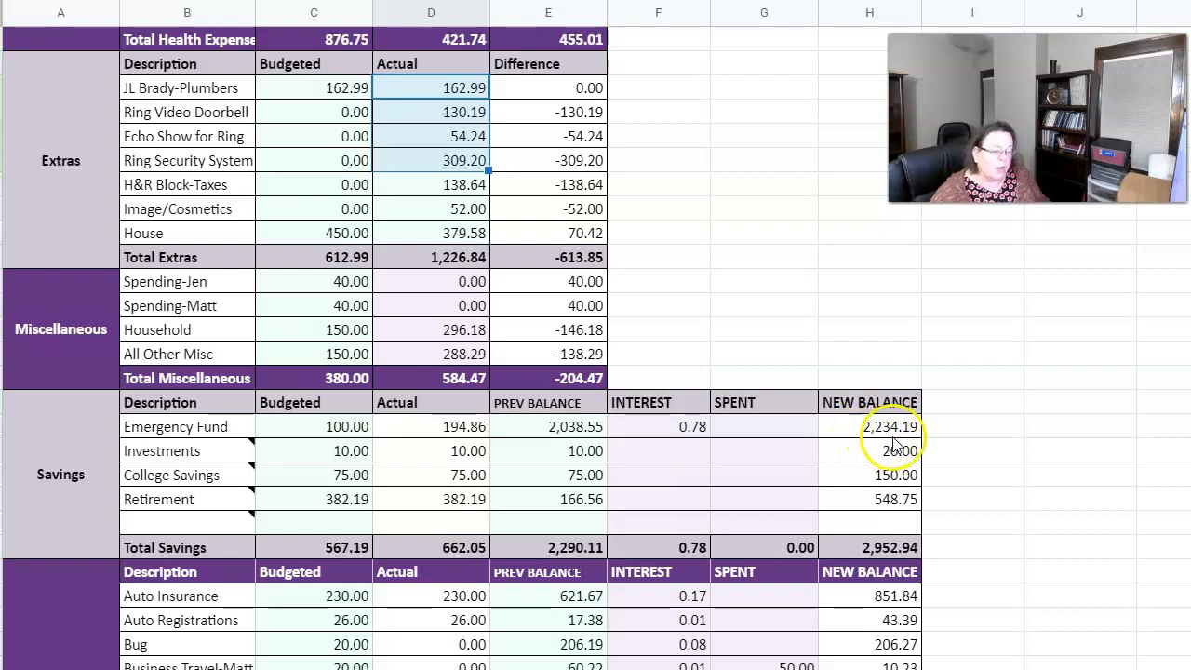
pyautogui.scroll(-3)
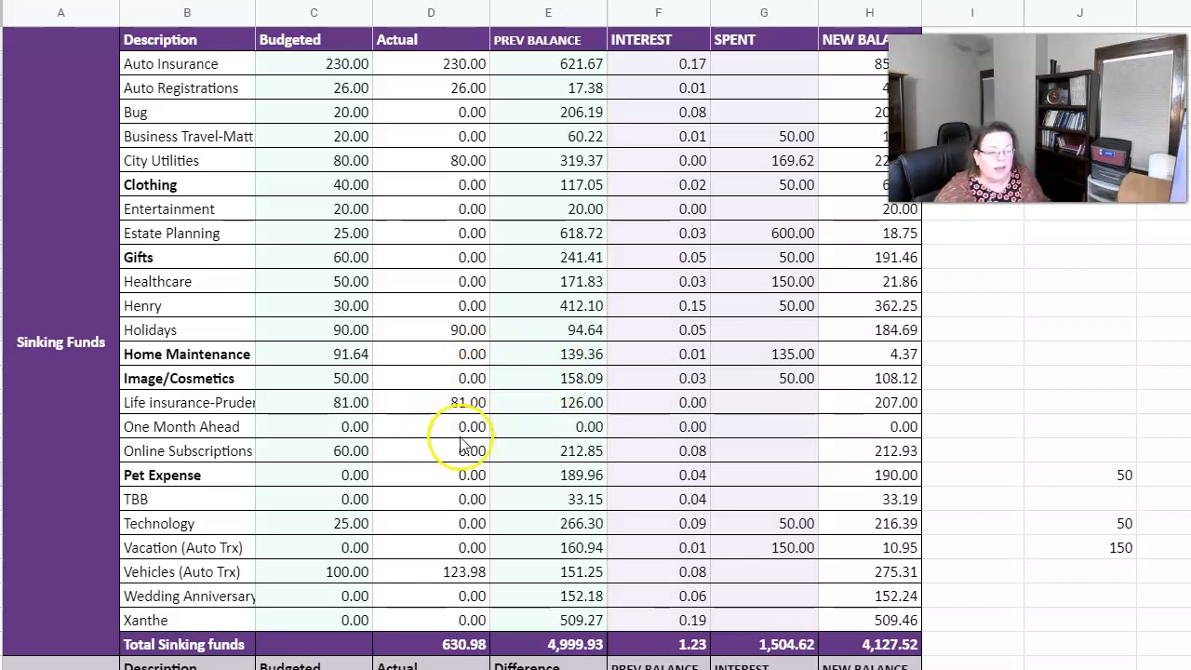
pyautogui.moveTo(480, 476)
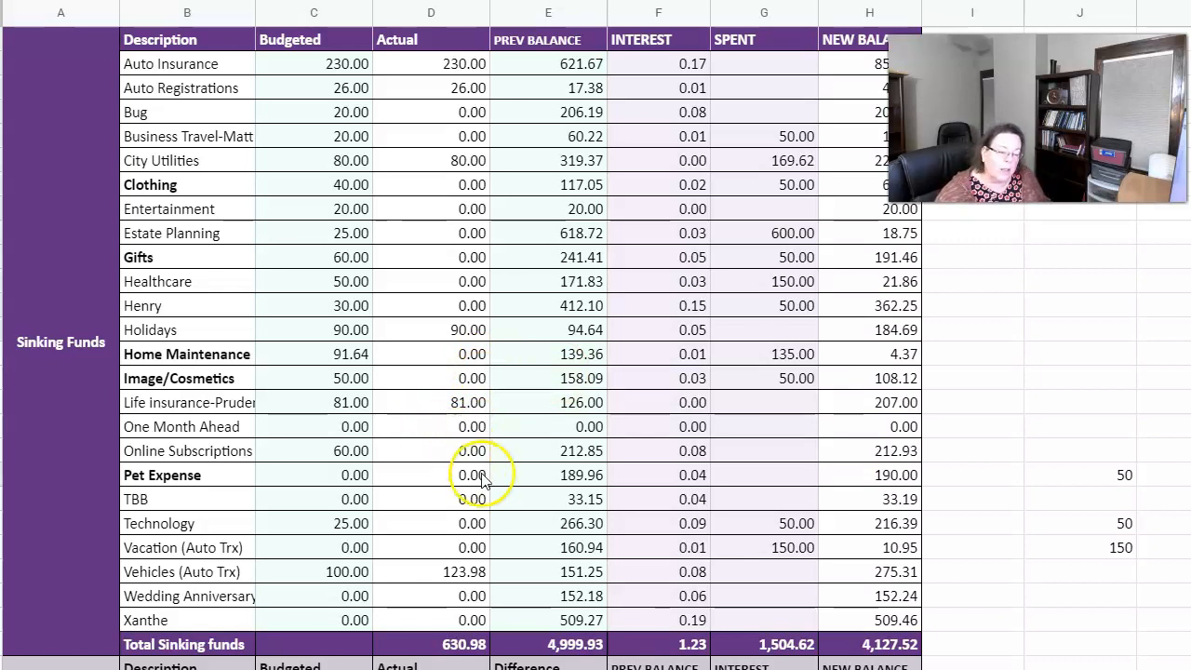
pyautogui.moveTo(480, 499)
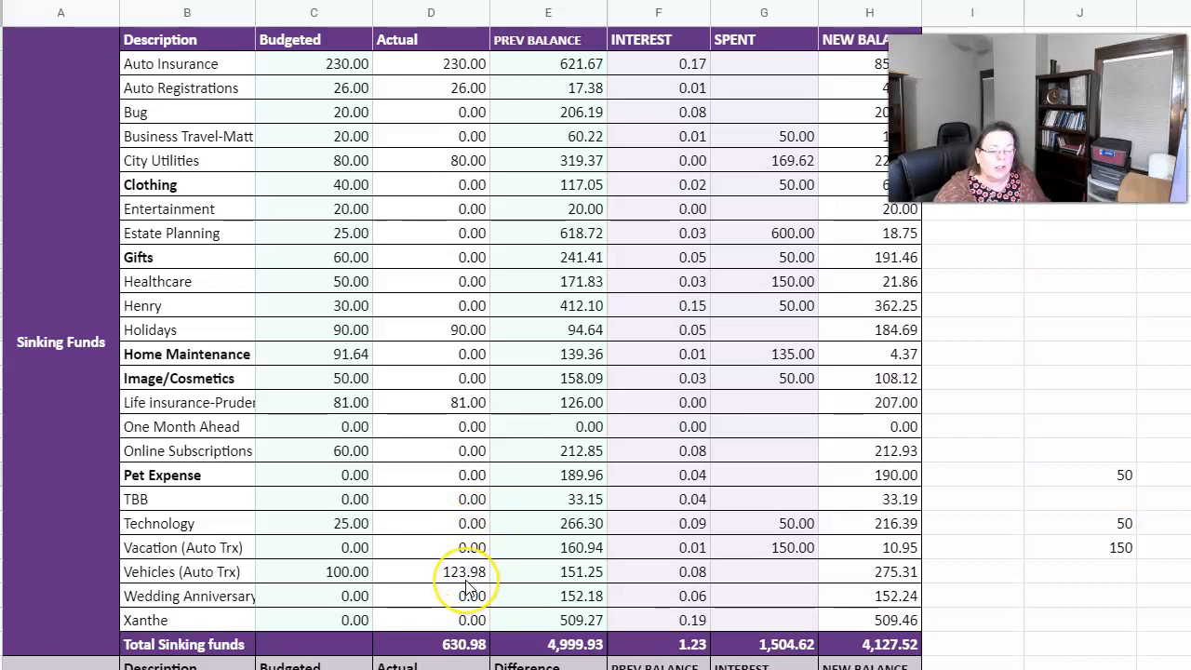
pyautogui.click(465, 595)
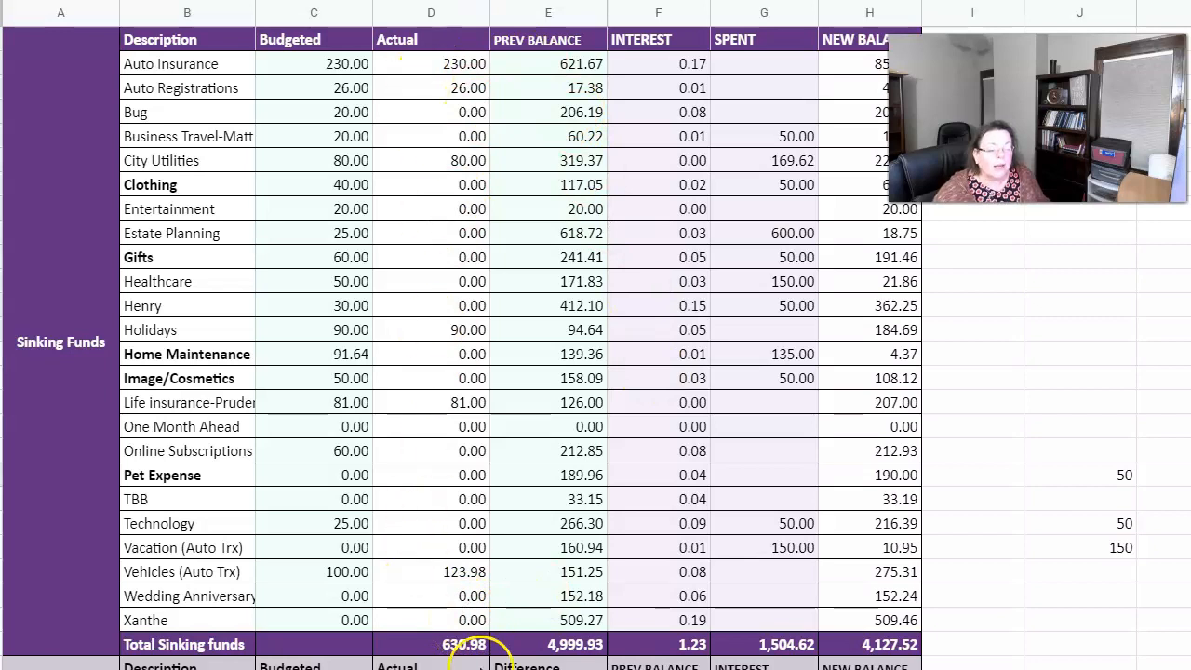
pyautogui.click(432, 644)
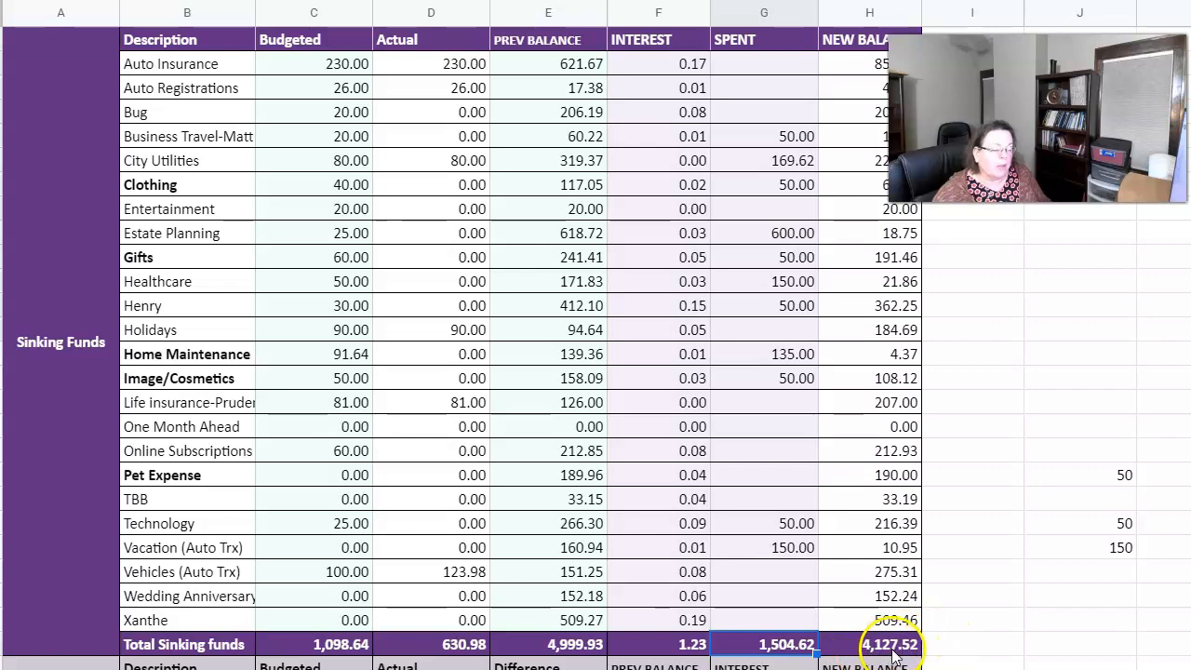
pyautogui.moveTo(930, 484)
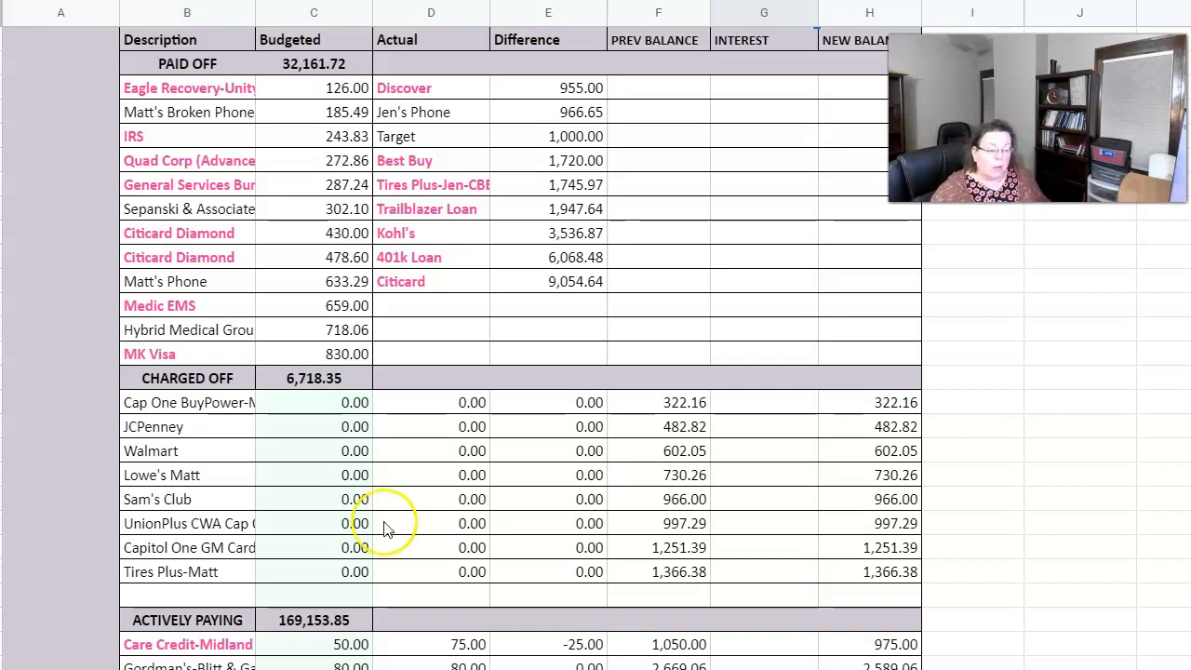
pyautogui.moveTo(220, 574)
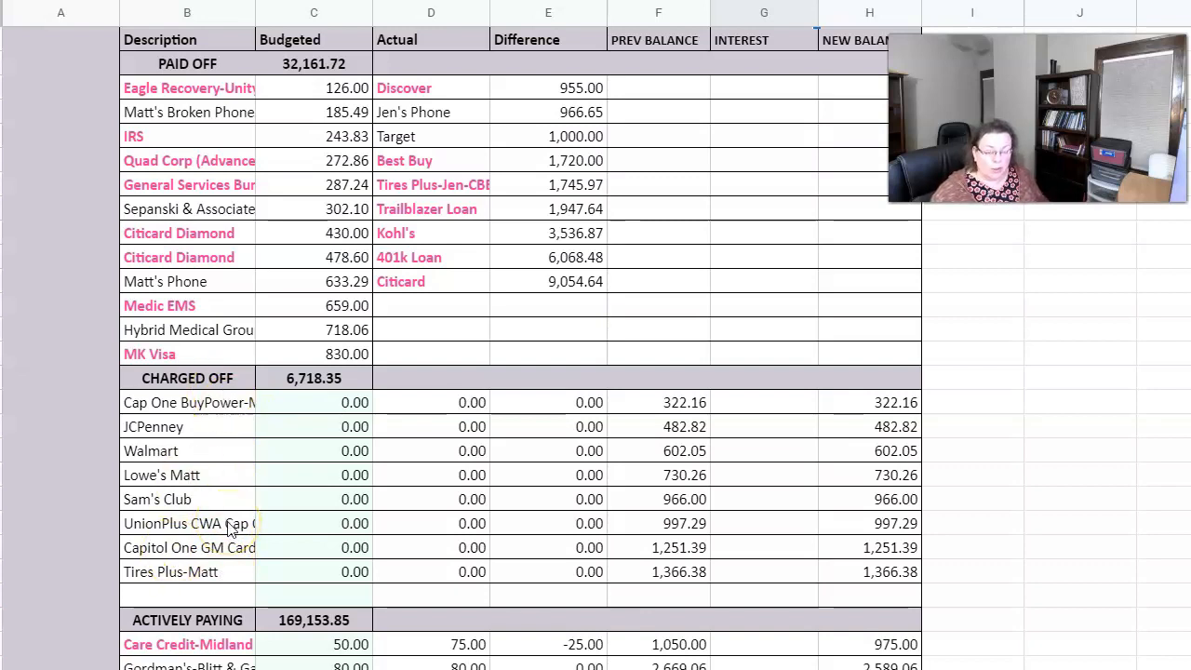
pyautogui.moveTo(532, 354)
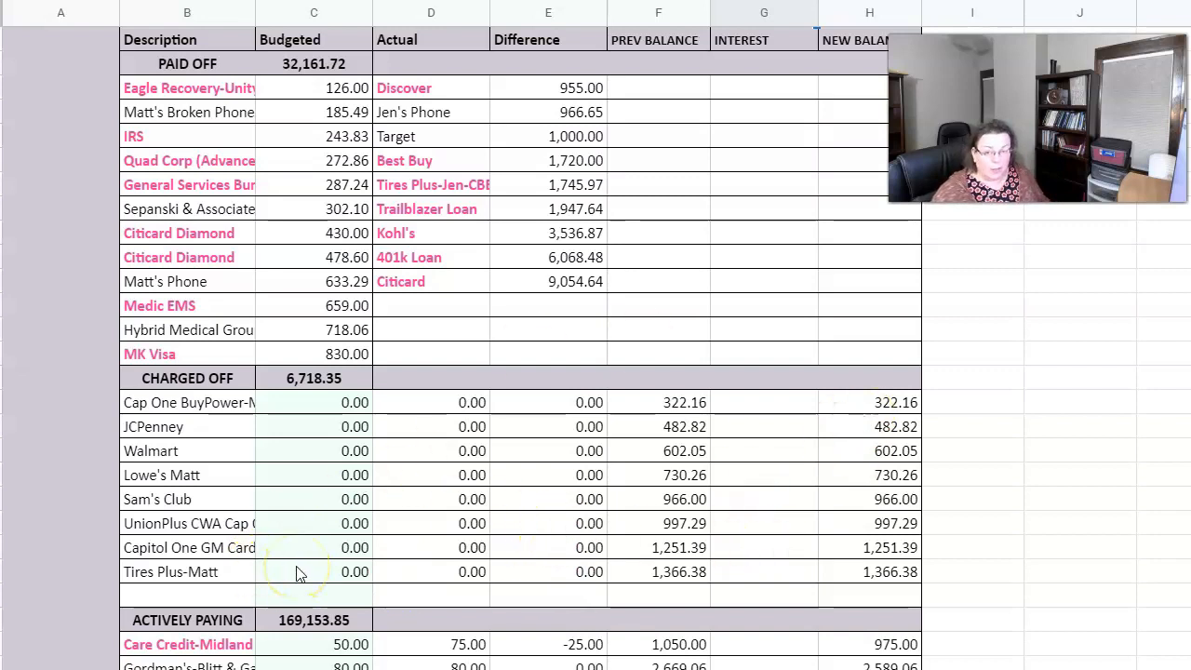
pyautogui.scroll(-3)
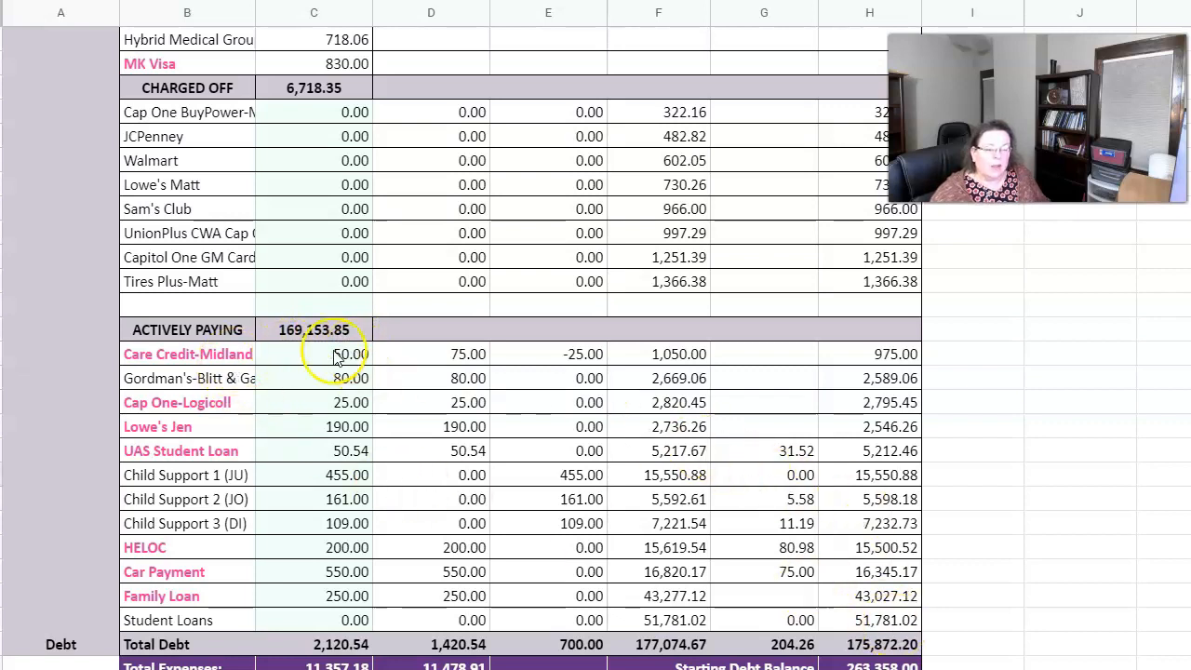
pyautogui.moveTo(208, 562)
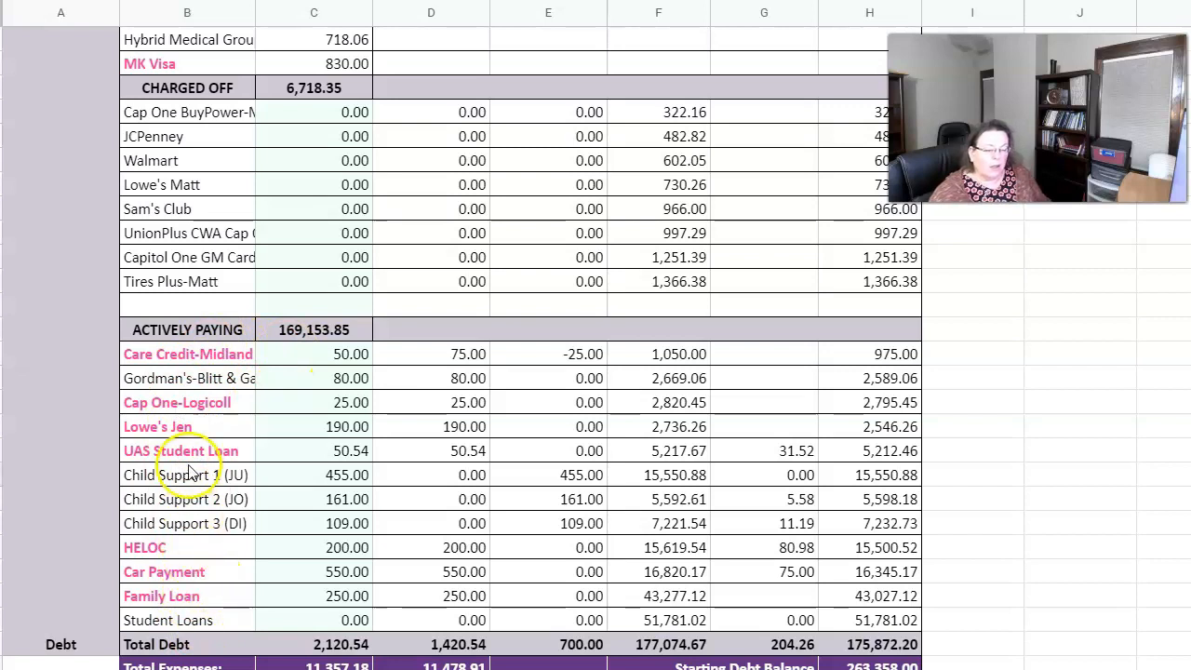
pyautogui.moveTo(493, 358)
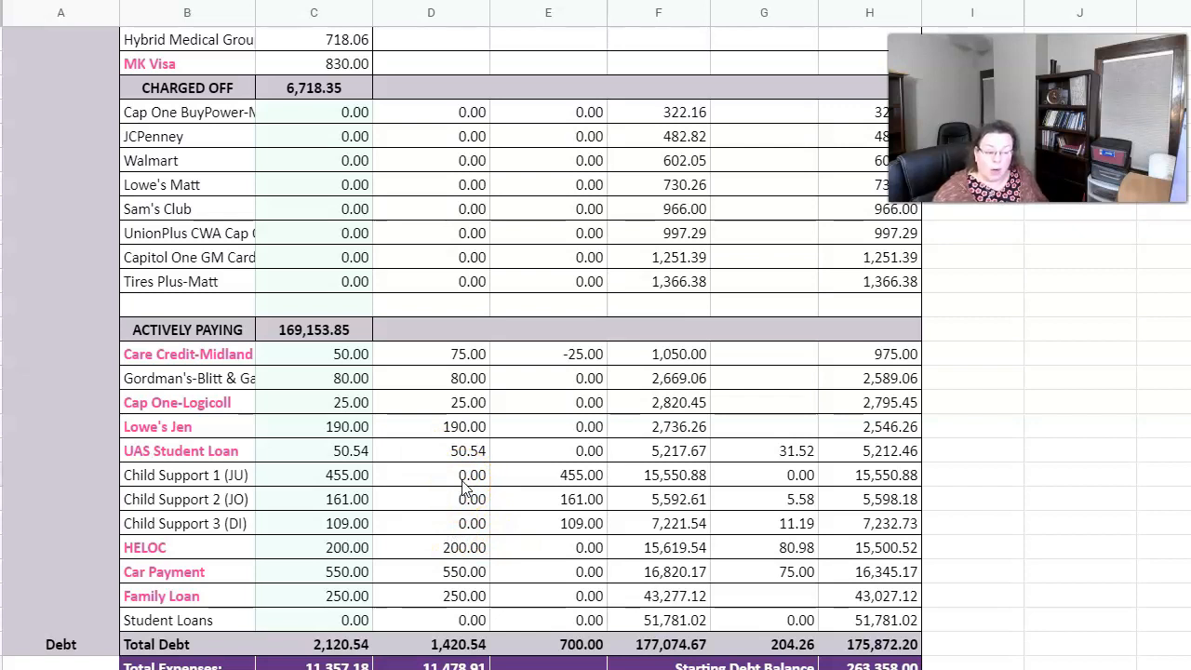
pyautogui.click(469, 523)
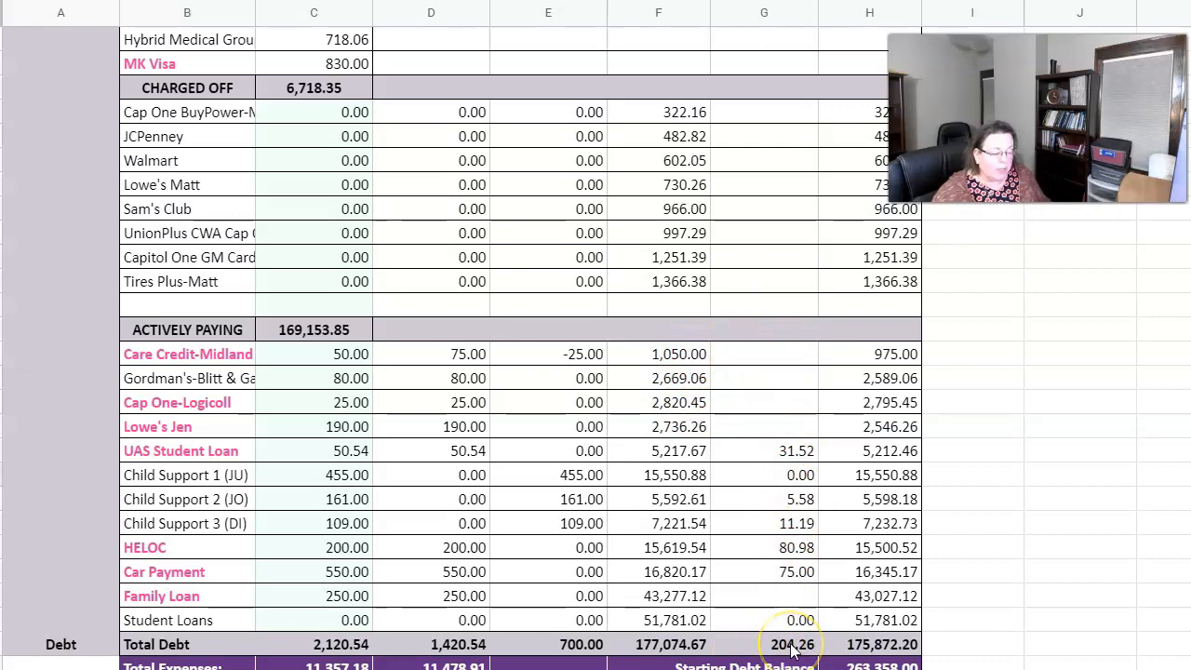
pyautogui.moveTo(648, 644)
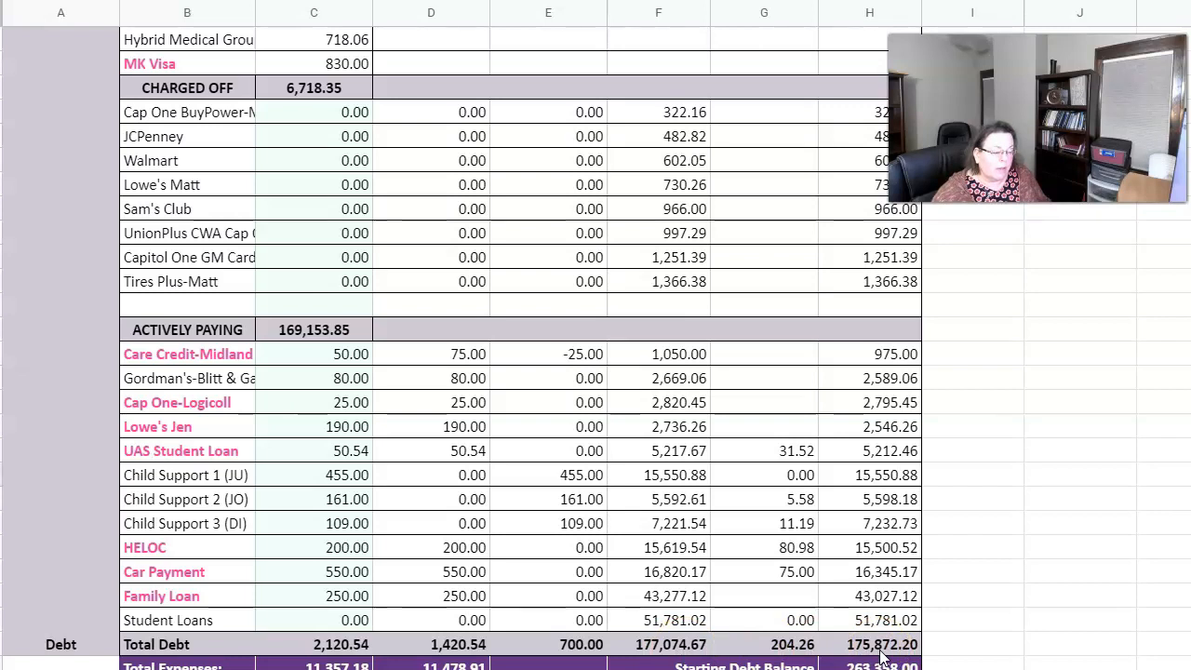
pyautogui.moveTo(998, 558)
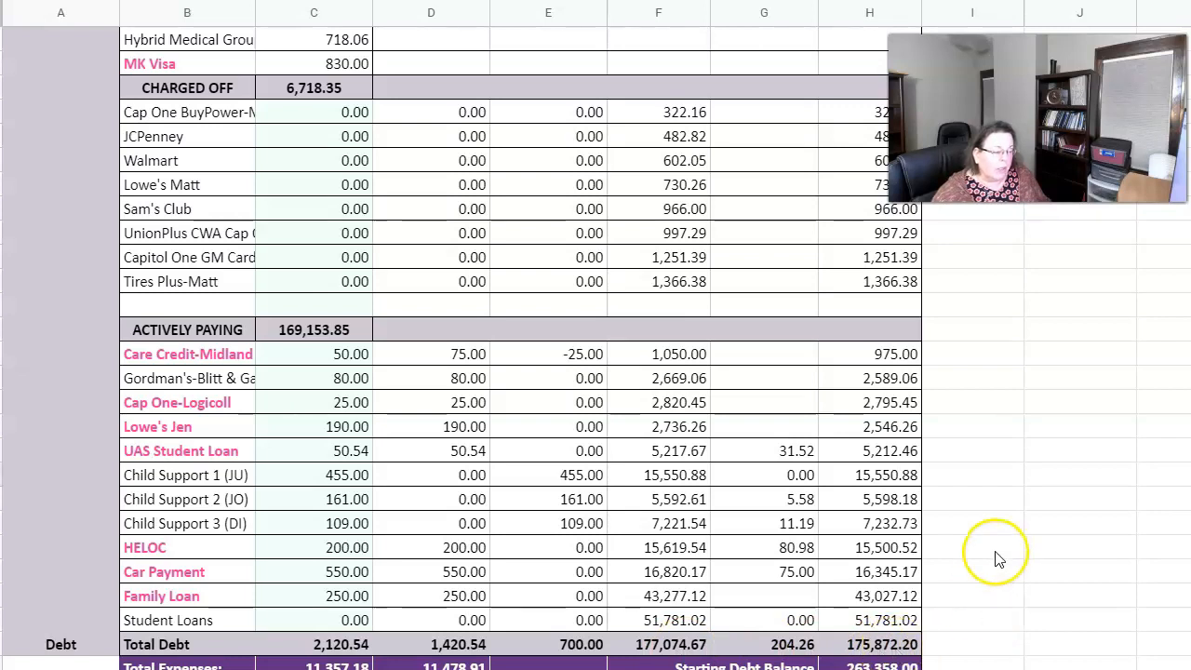
pyautogui.scroll(-3)
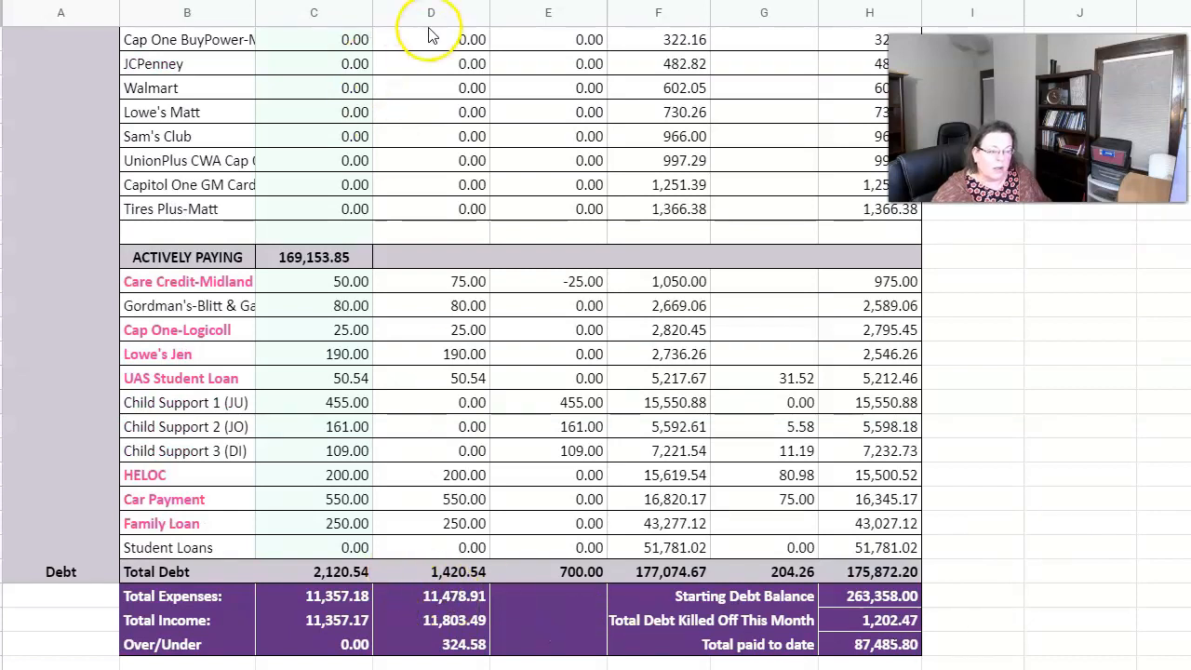
pyautogui.click(432, 11)
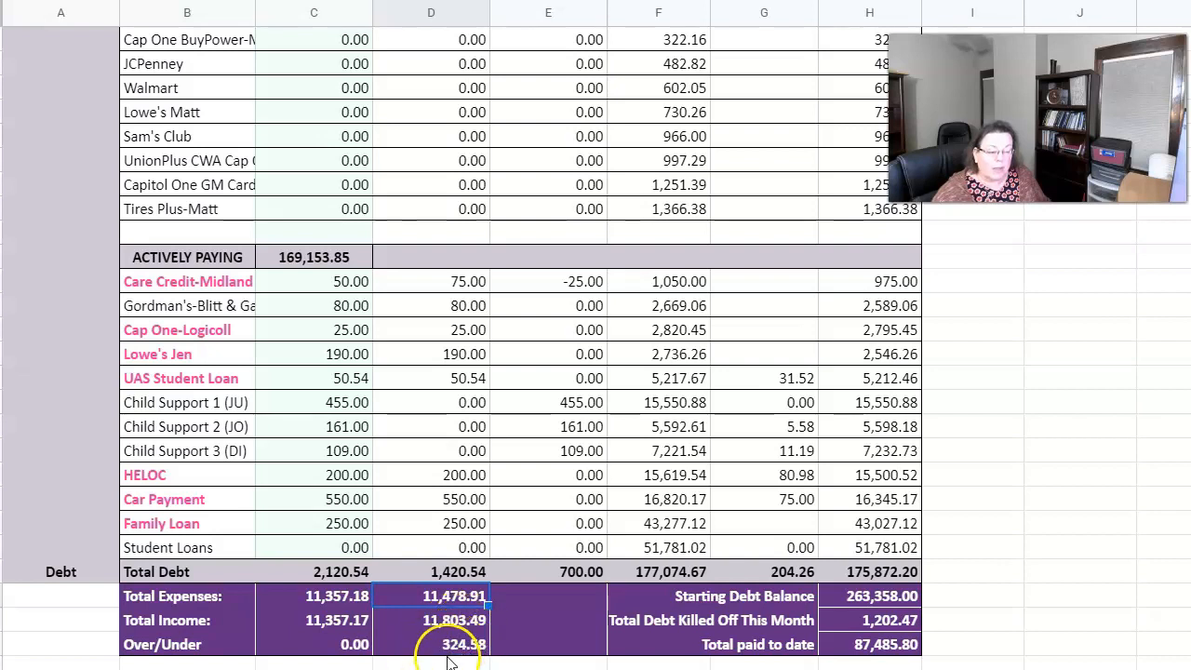
pyautogui.click(432, 644)
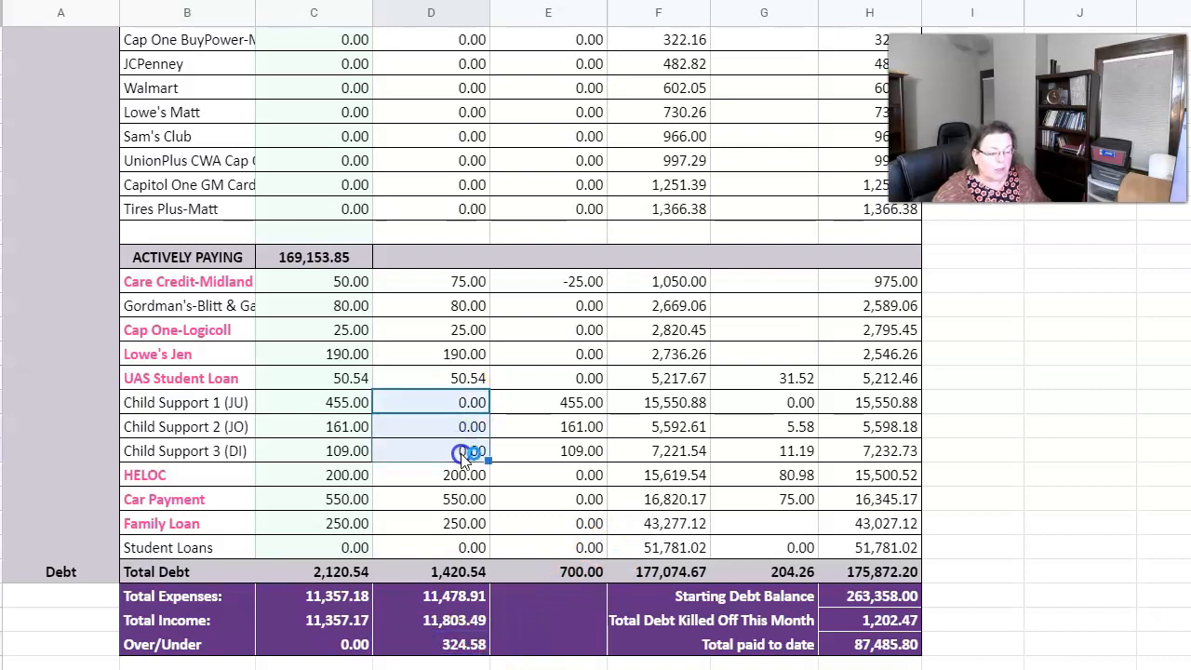
pyautogui.click(432, 474)
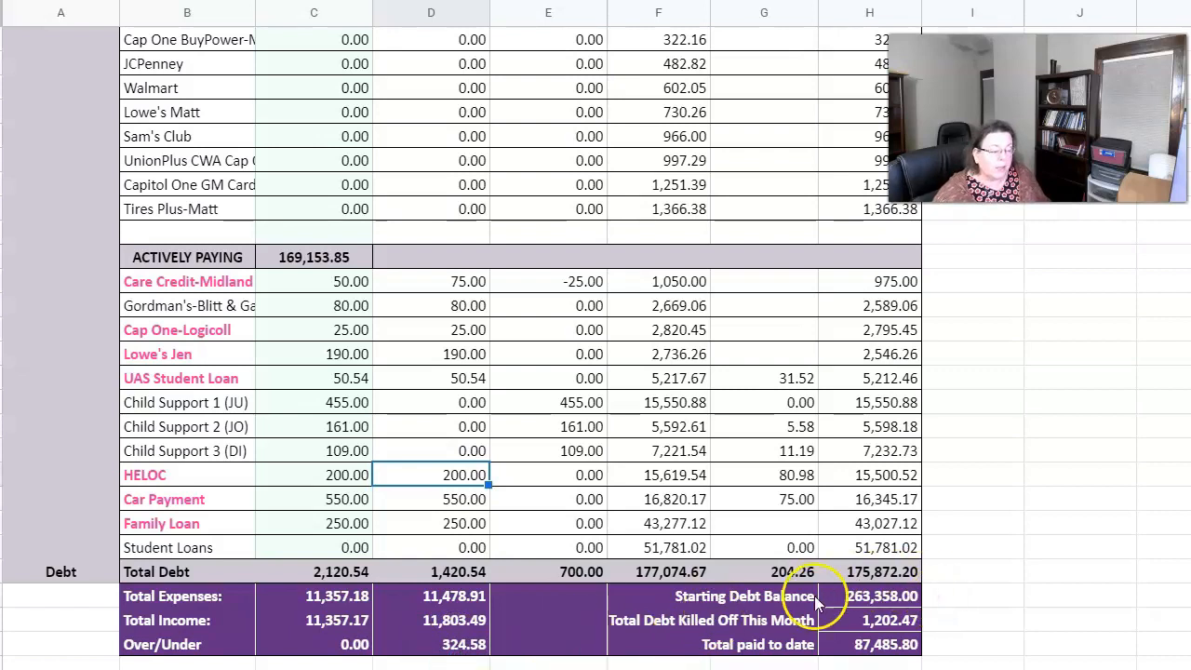
pyautogui.moveTo(931, 611)
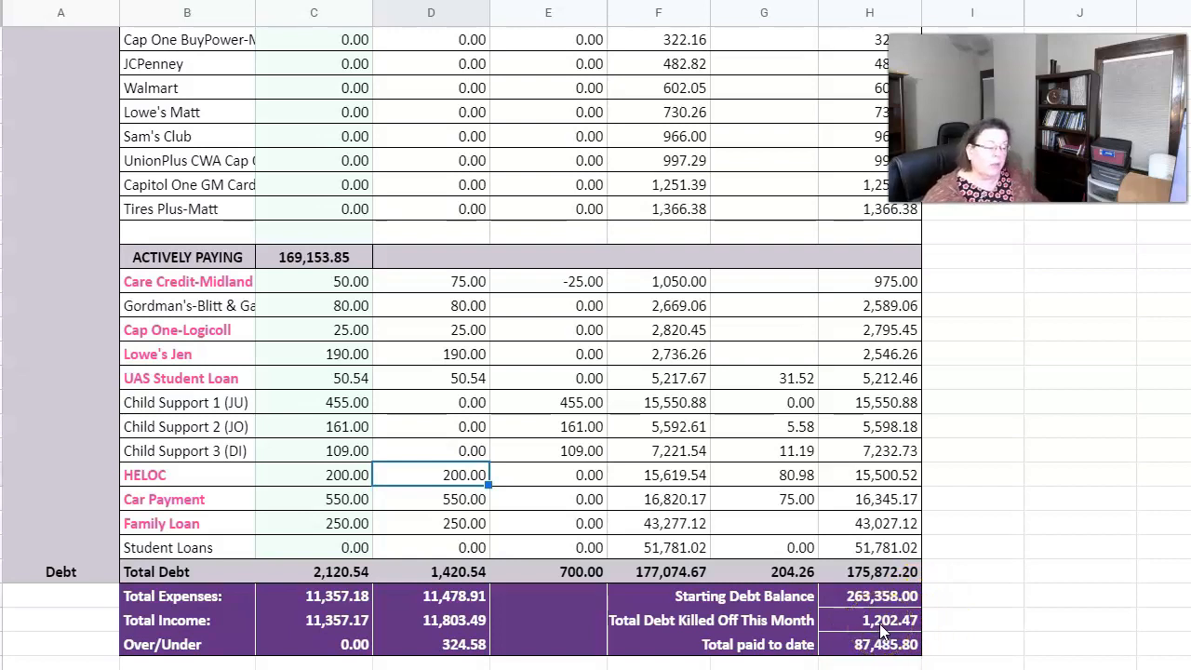
pyautogui.click(870, 620)
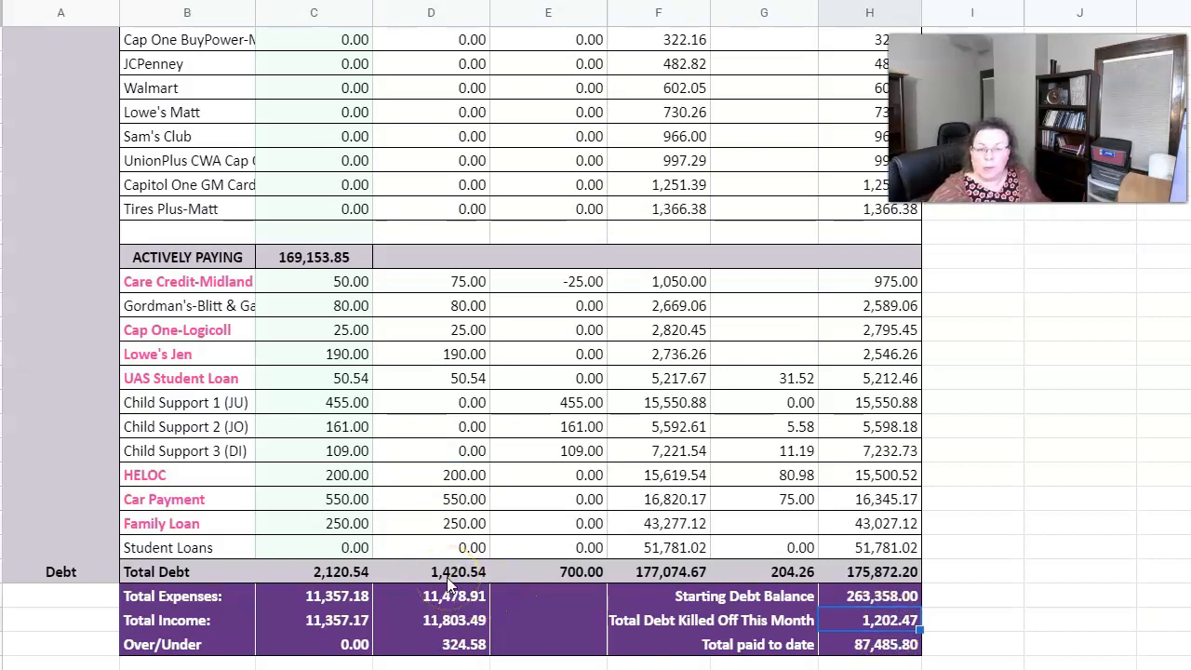
pyautogui.moveTo(797, 543)
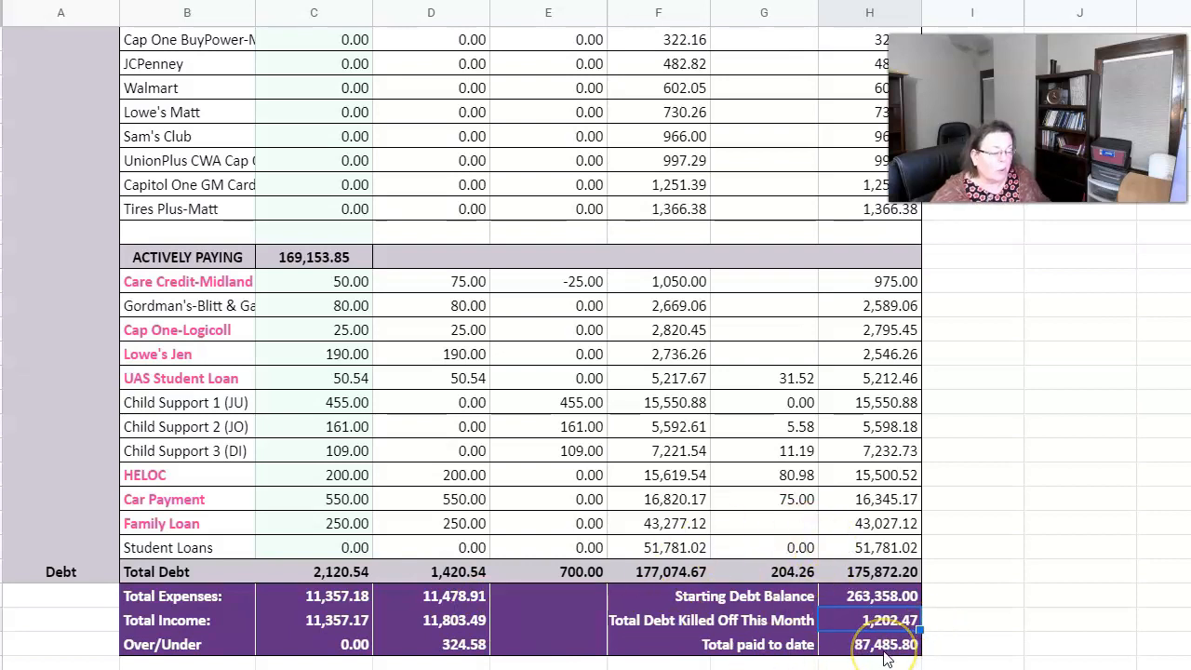
pyautogui.moveTo(847, 661)
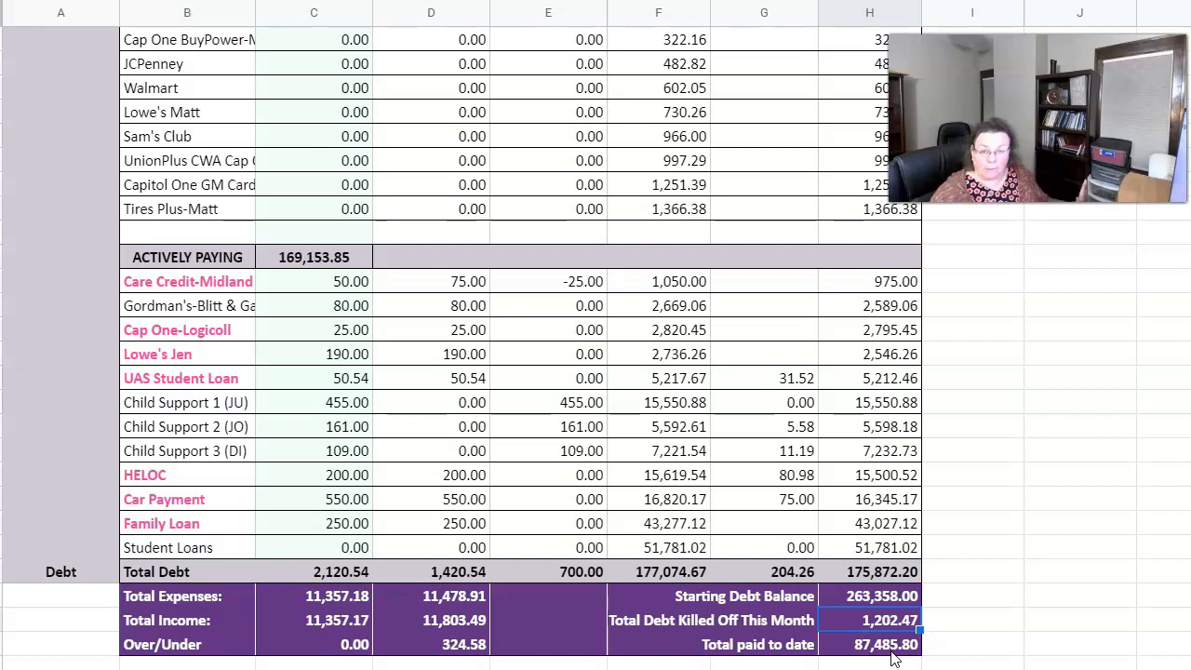
pyautogui.click(882, 596)
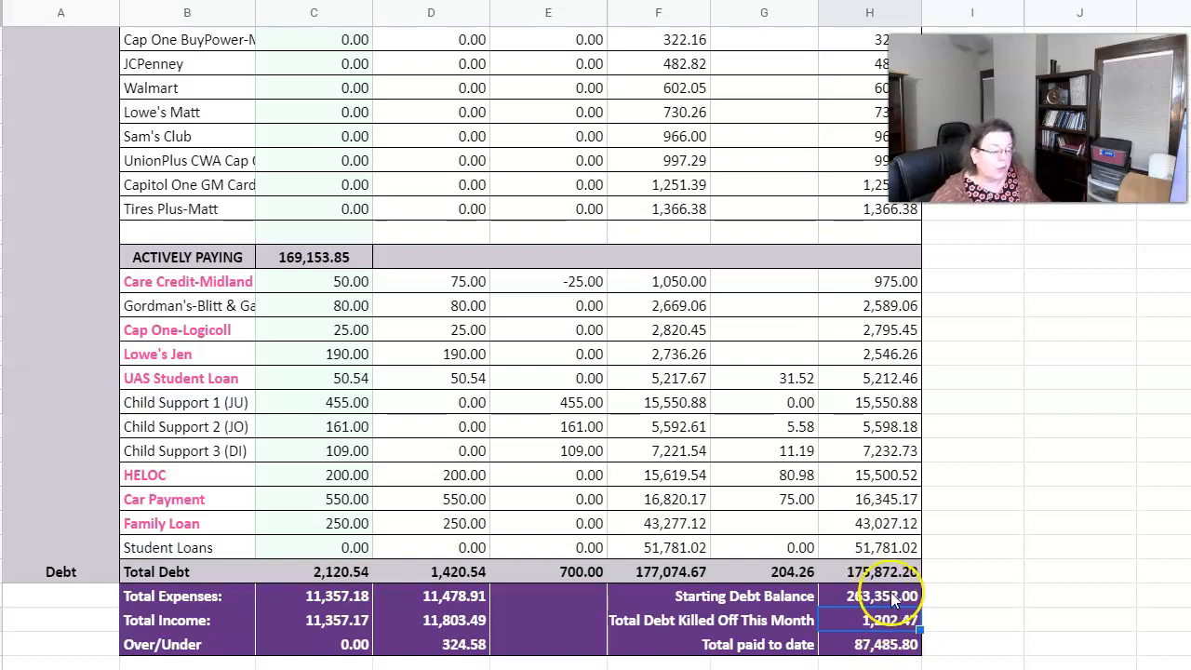
# Step: Reveal the rows showing 43.0% of income paid to debt and 33.2% of starting debt paid off
pyautogui.scroll(-3)
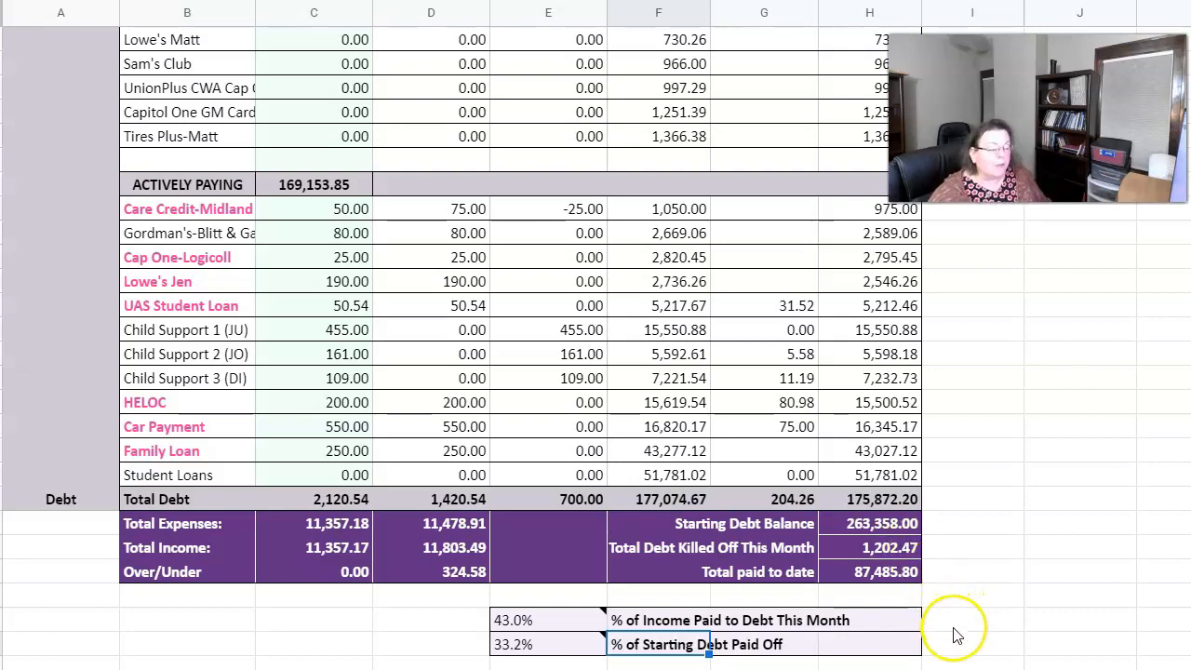
# Step: Review the CHILD SUPPORT NOTES totals: 12,770.32 owed versus 28,365.03 tracked, a -15,594.71 difference
pyautogui.scroll(-3)
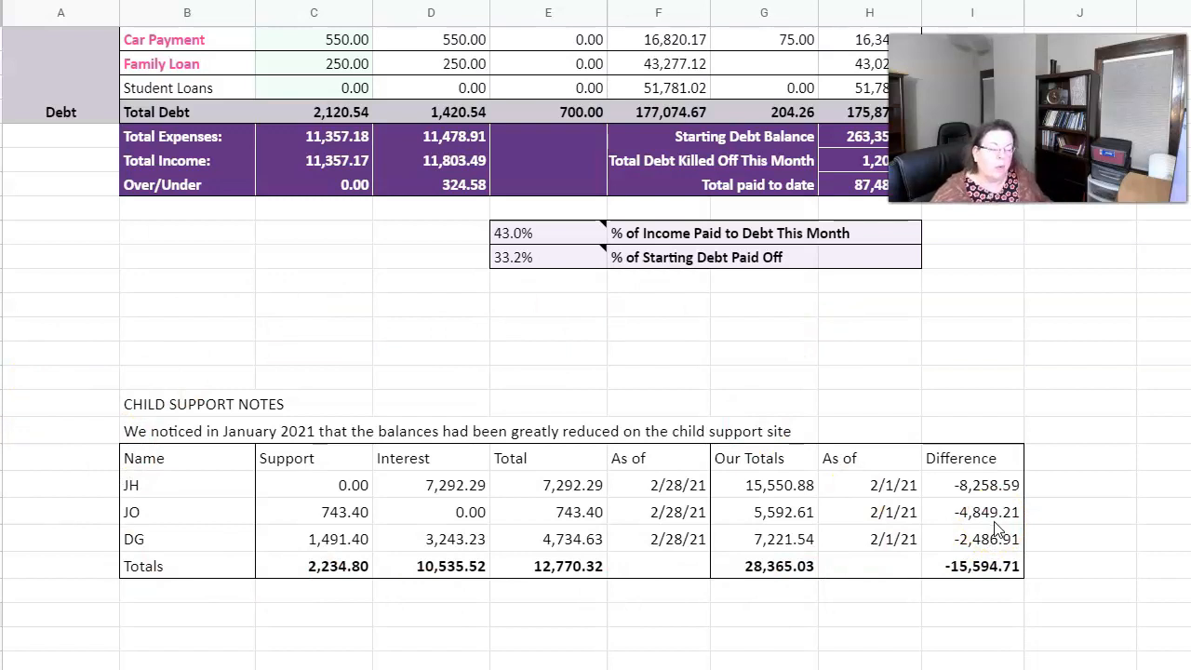
pyautogui.moveTo(321, 596)
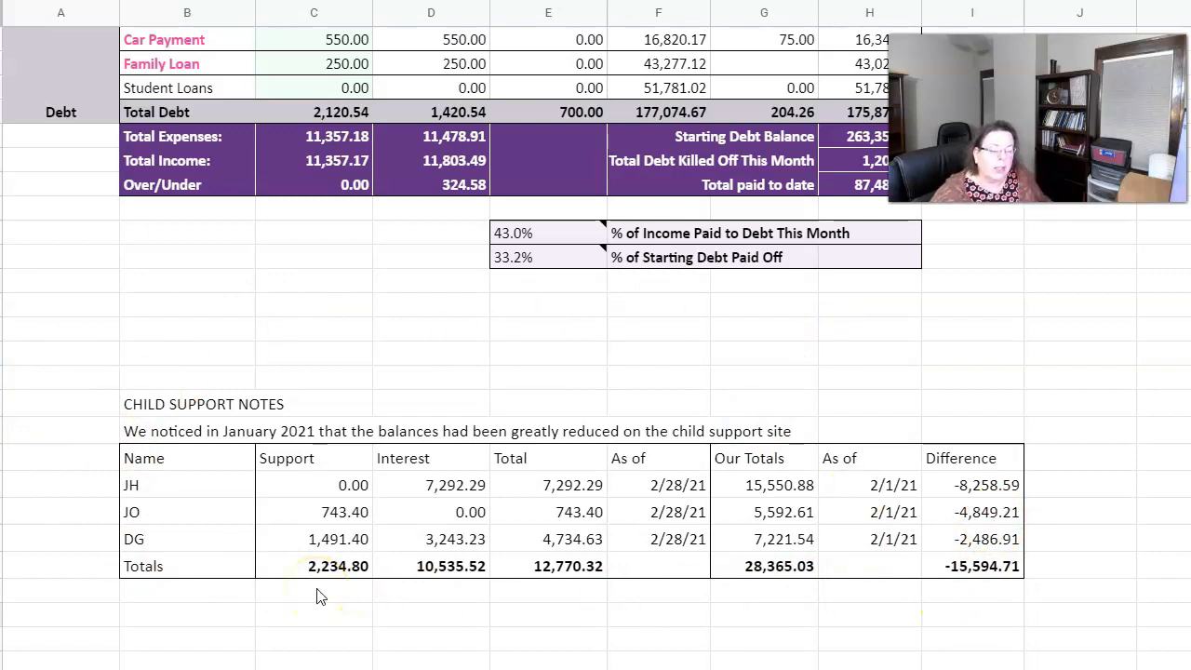
pyautogui.moveTo(445, 626)
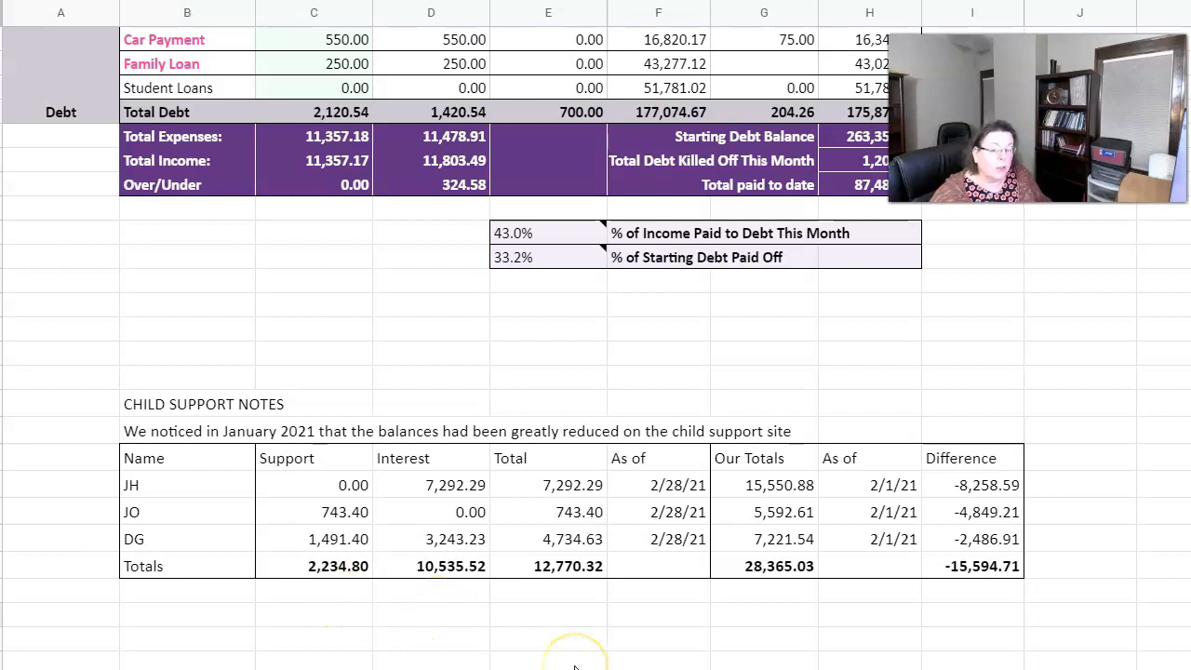
pyautogui.moveTo(566, 357)
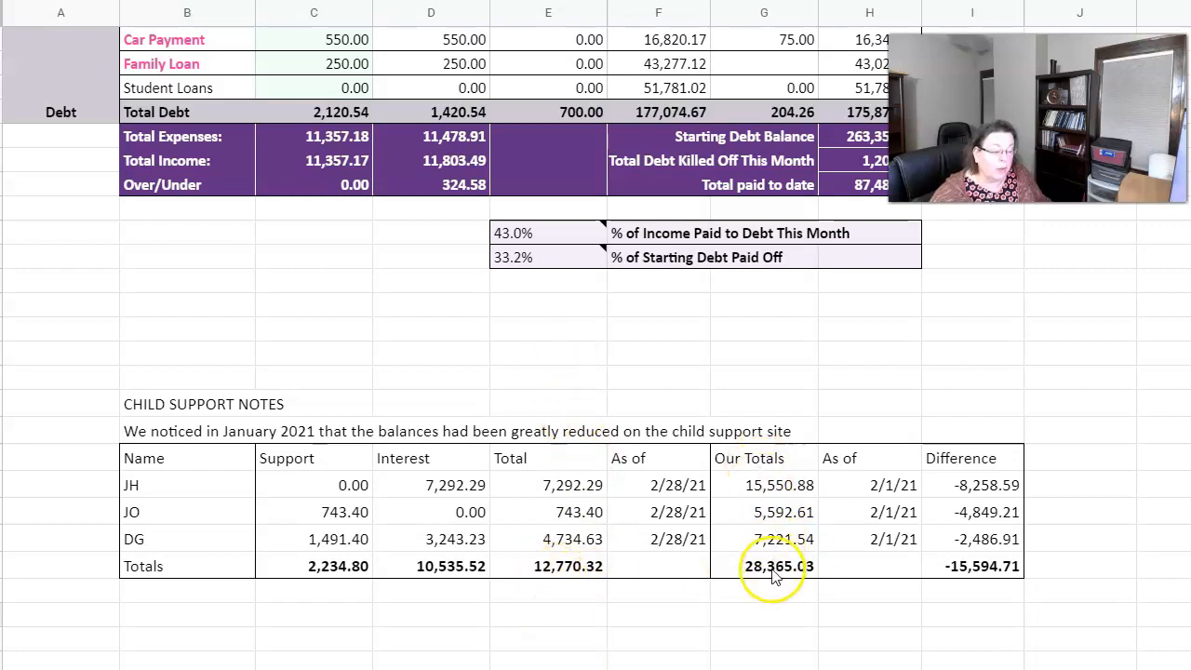
pyautogui.click(763, 565)
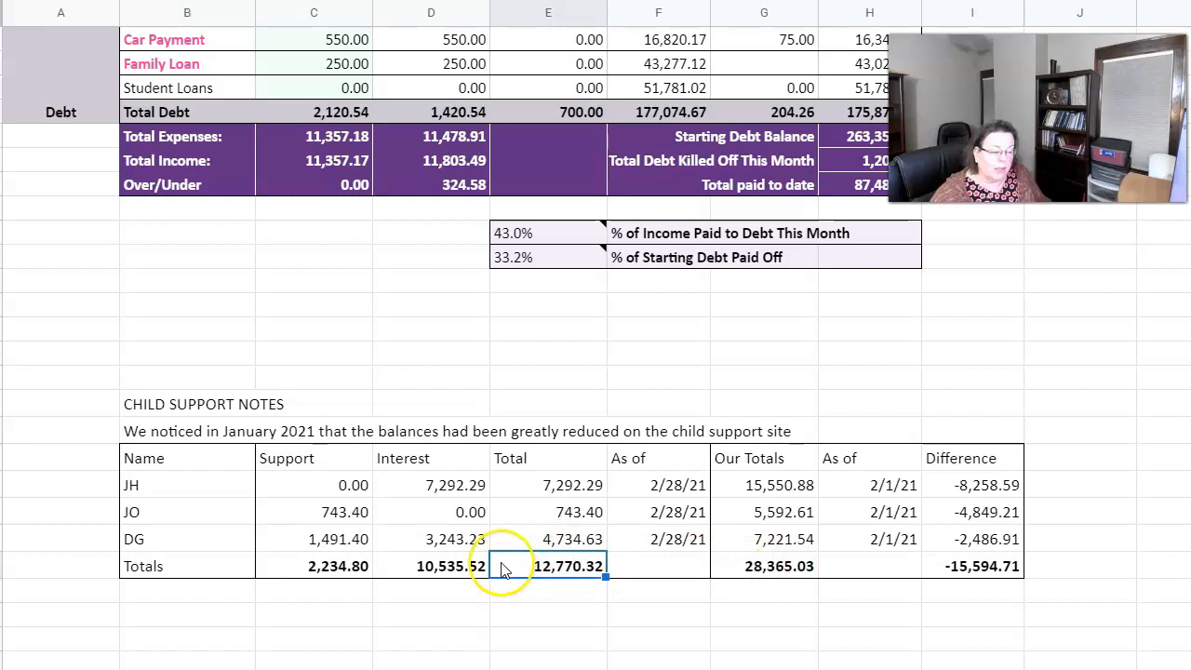
pyautogui.click(763, 566)
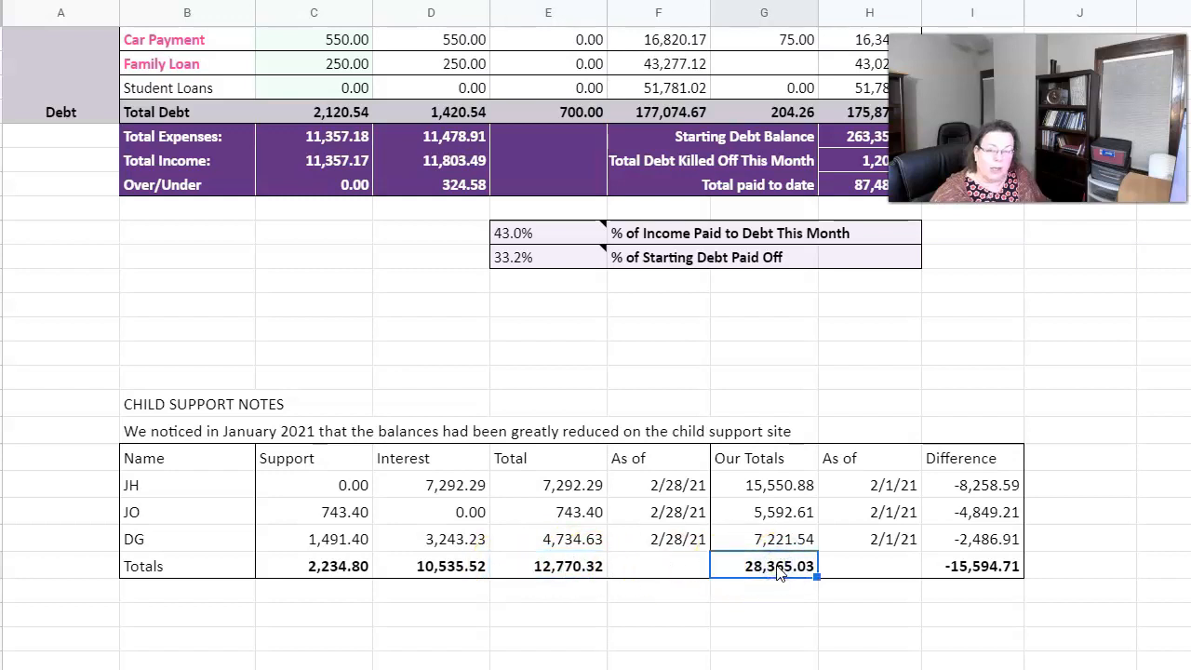
pyautogui.click(547, 565)
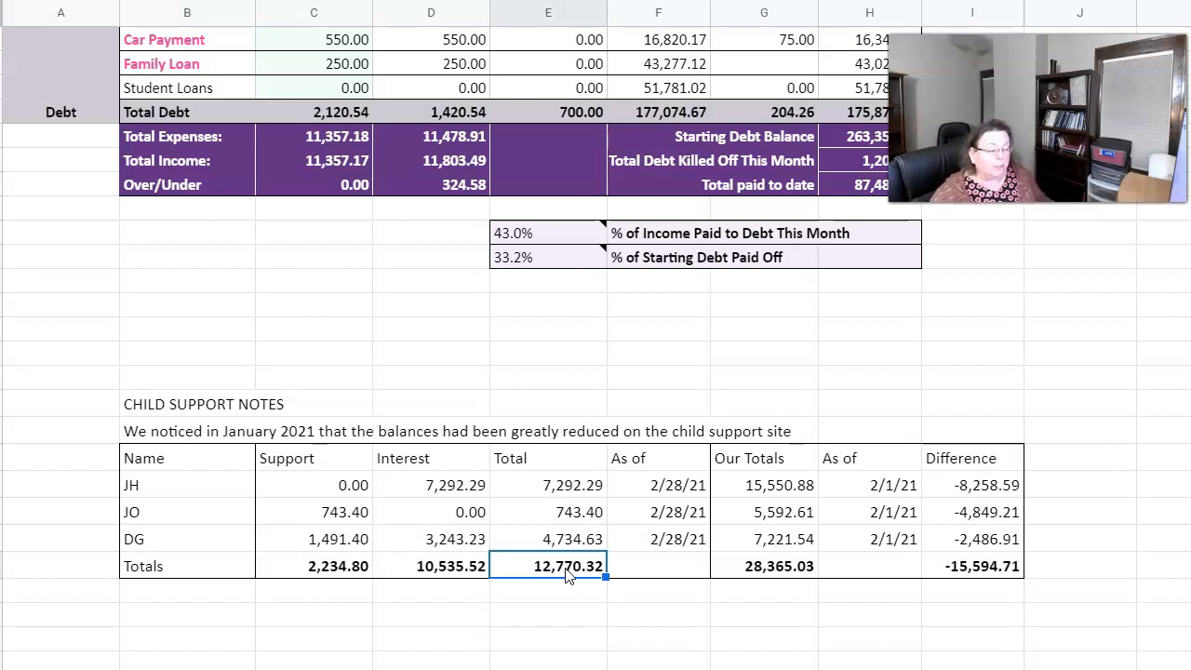
pyautogui.click(547, 614)
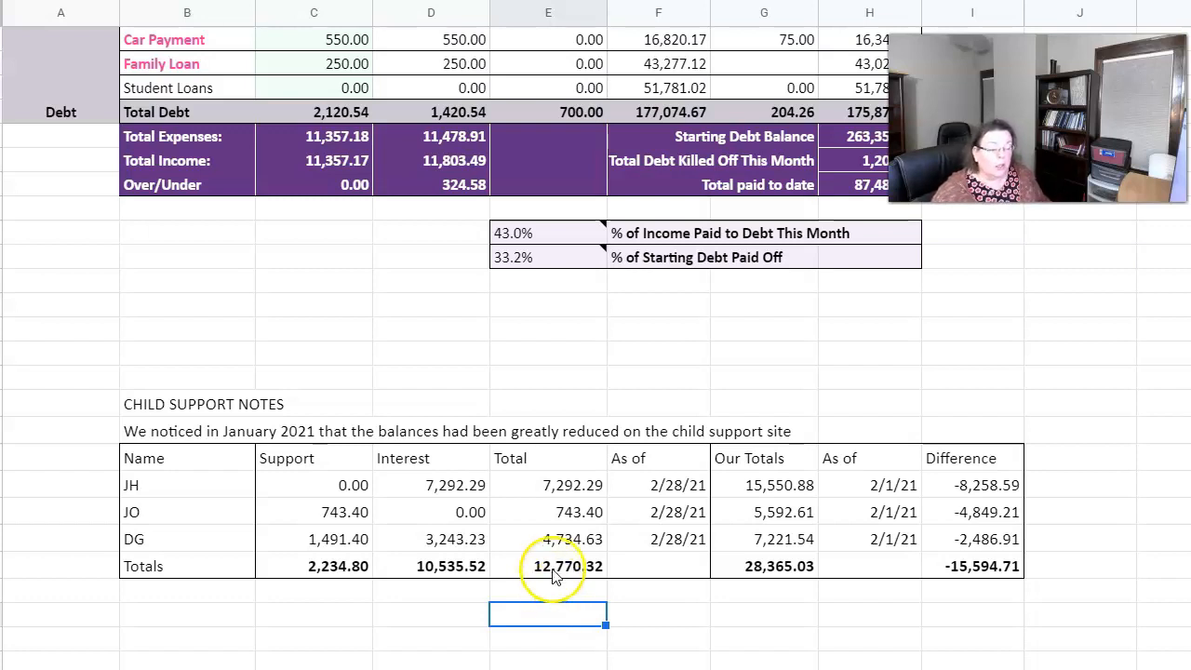
pyautogui.click(547, 566)
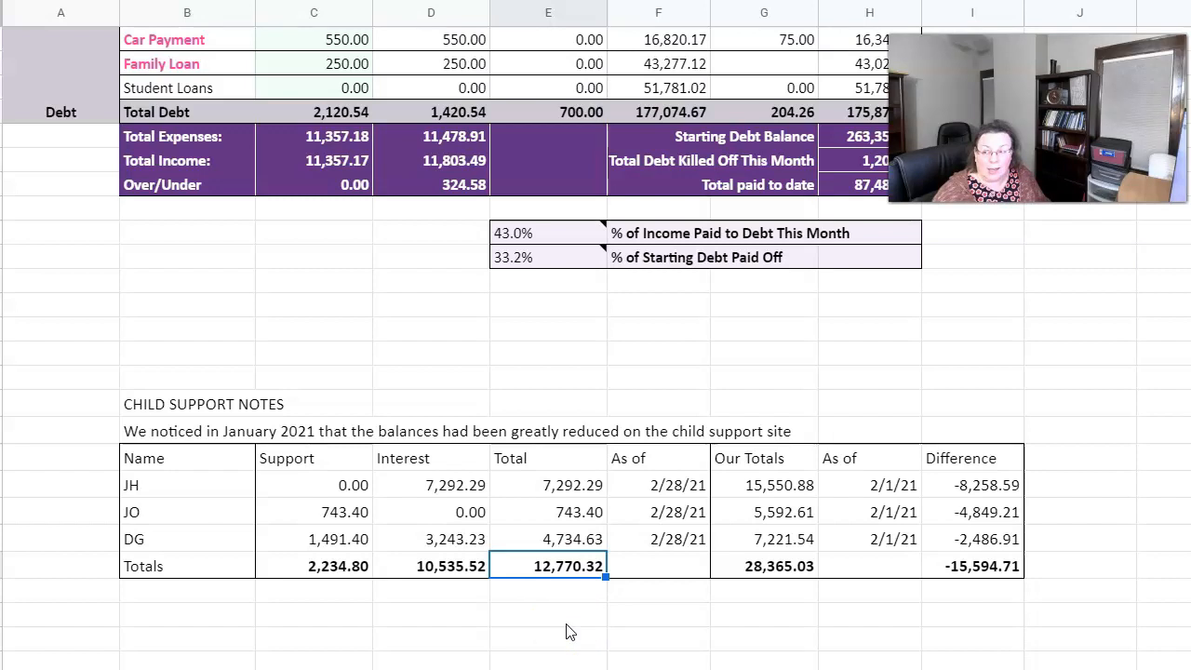
pyautogui.click(547, 618)
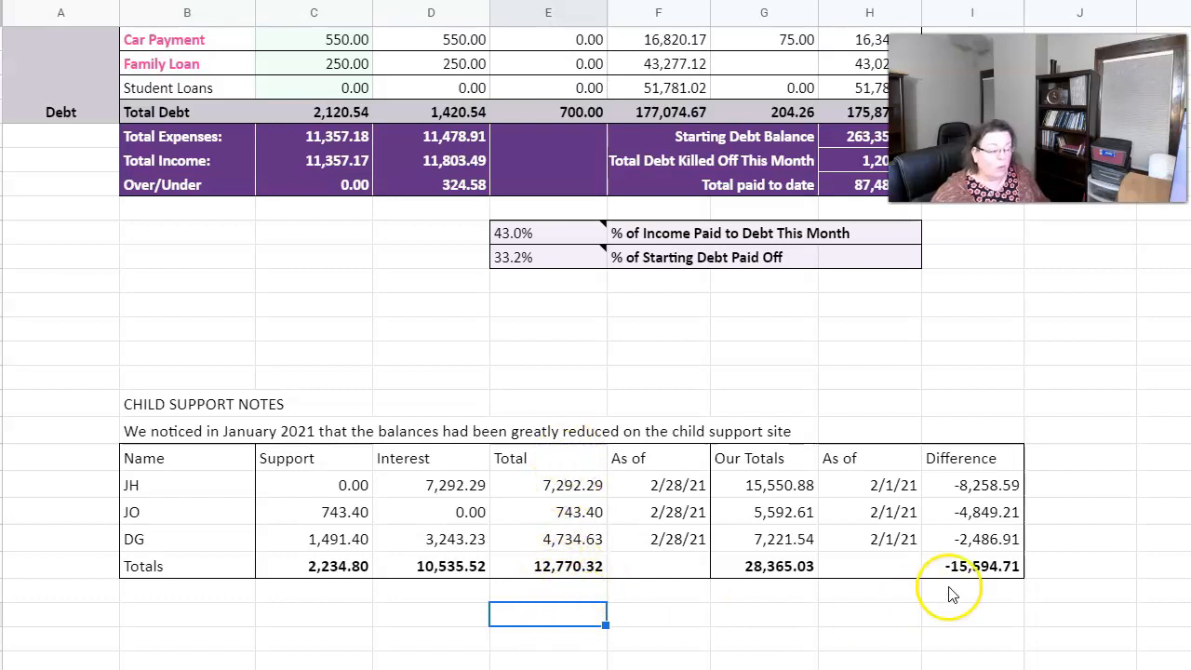
pyautogui.moveTo(977, 581)
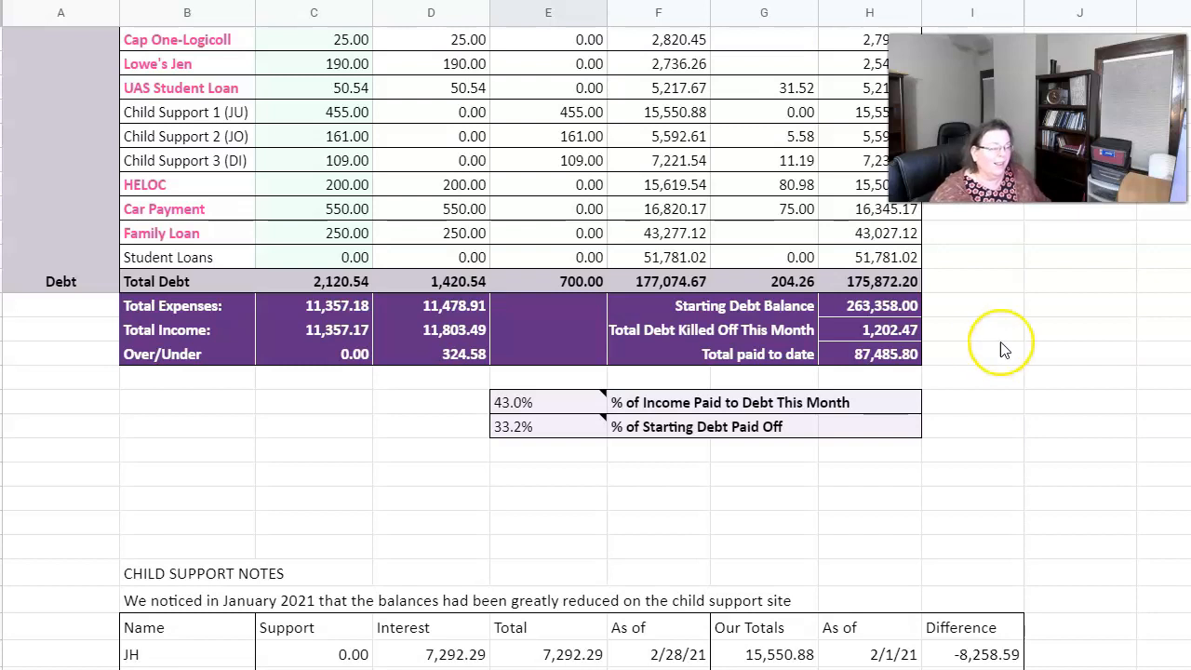
pyautogui.scroll(-3)
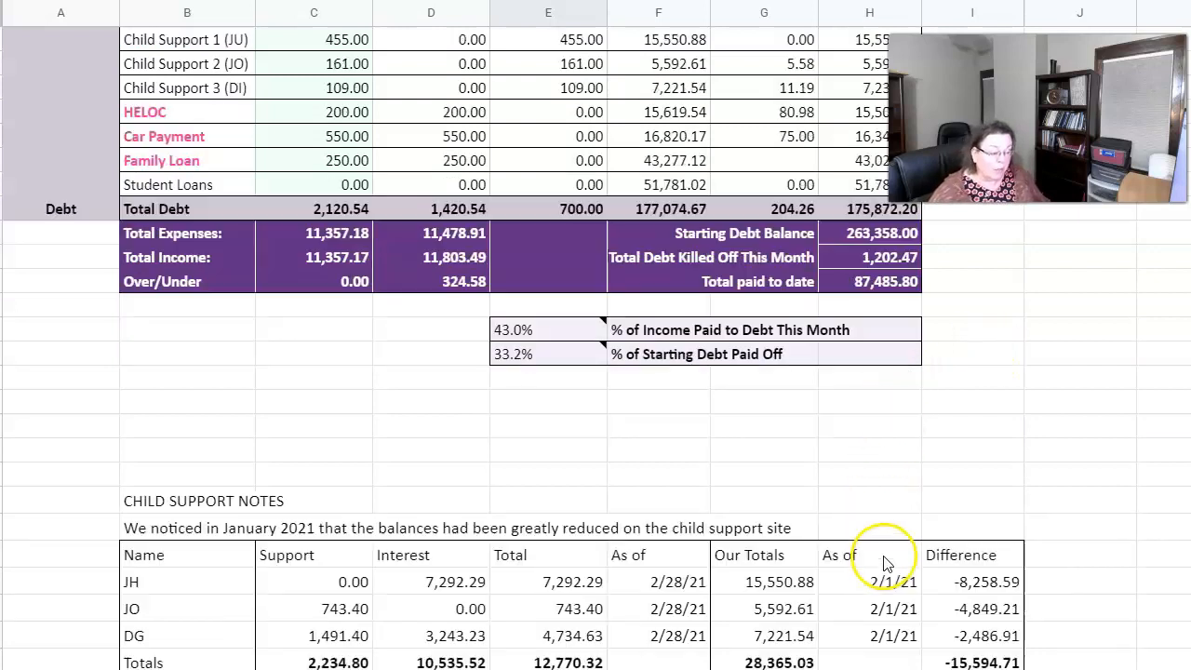
pyautogui.scroll(-3)
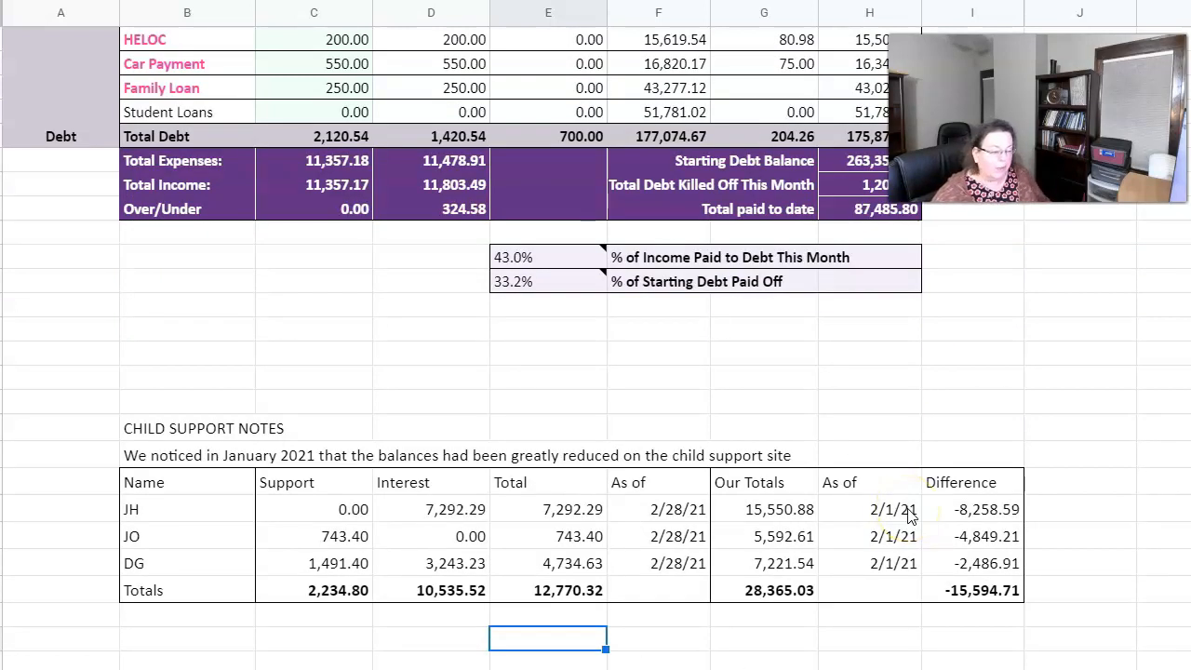